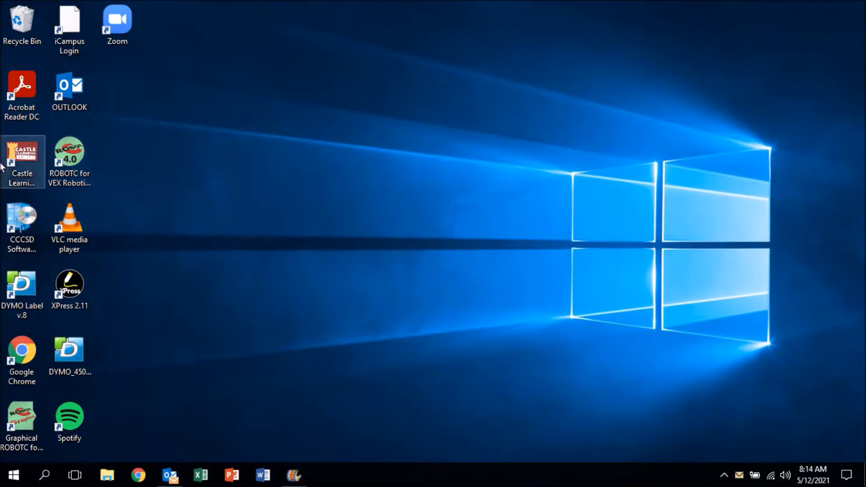
pyautogui.moveTo(254, 109)
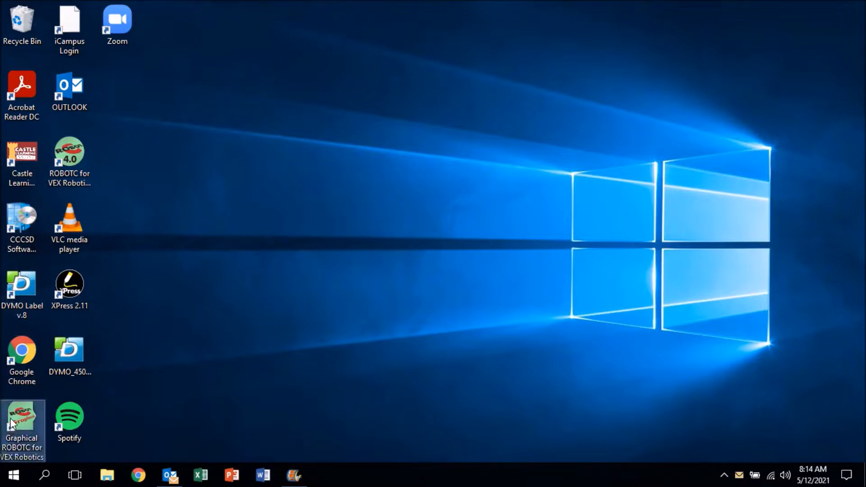
pyautogui.moveTo(294, 153)
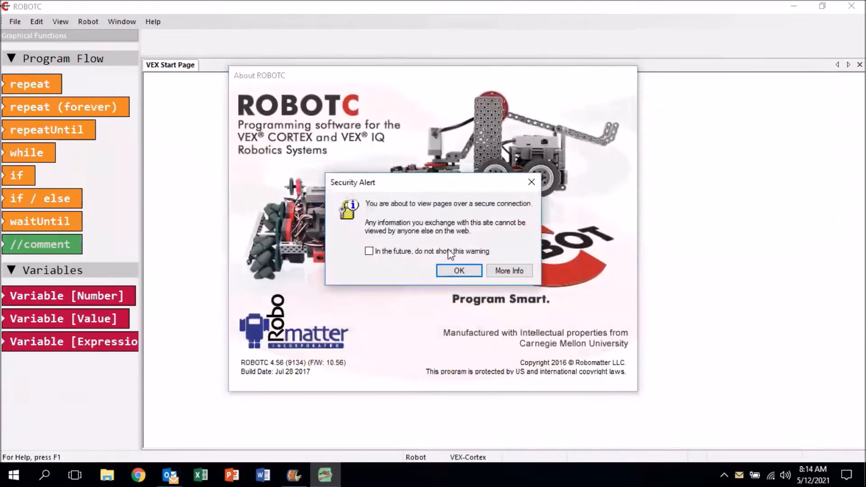
# Step: Dismiss the Security Alert and set the platform type to Natural Language PLTW
pyautogui.click(458, 271)
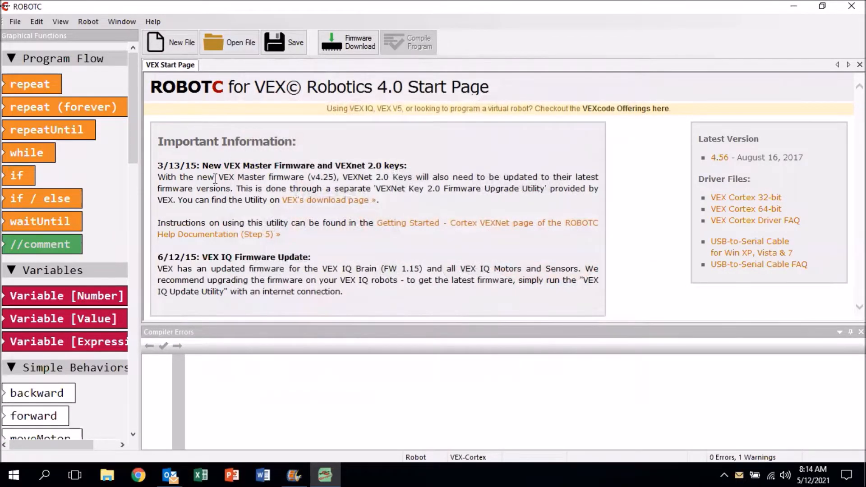
pyautogui.click(88, 21)
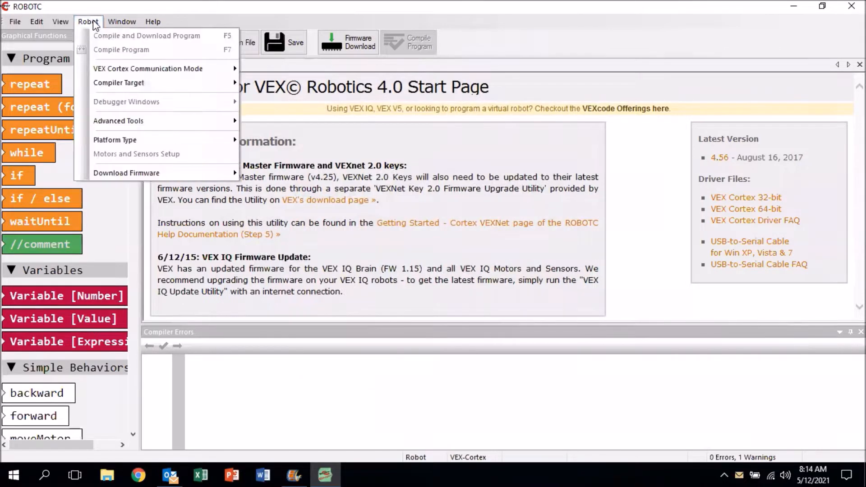
pyautogui.moveTo(148, 69)
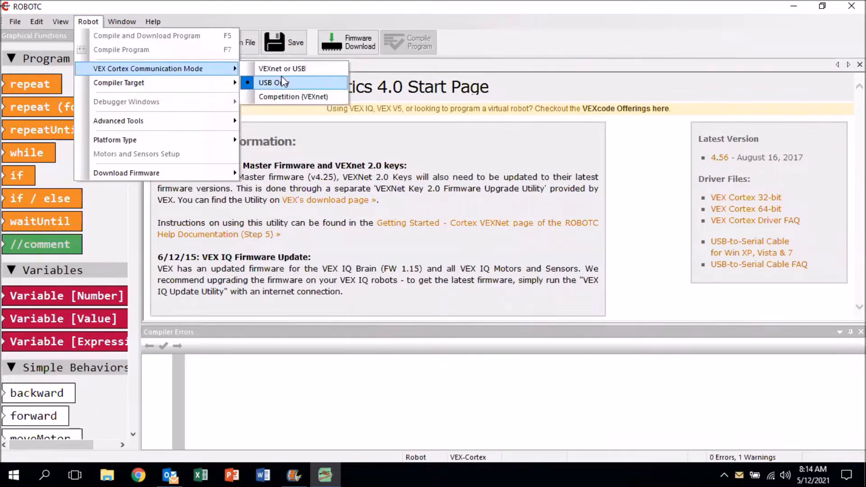
pyautogui.moveTo(133, 140)
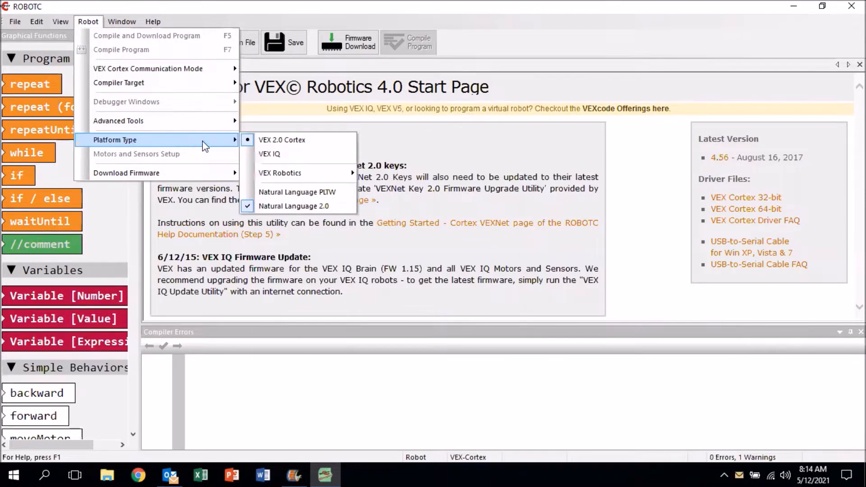
pyautogui.moveTo(282, 140)
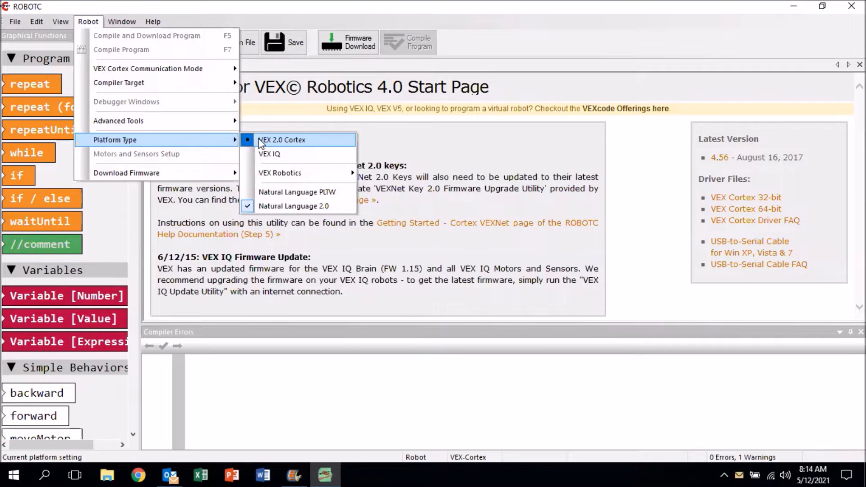
pyautogui.moveTo(160, 120)
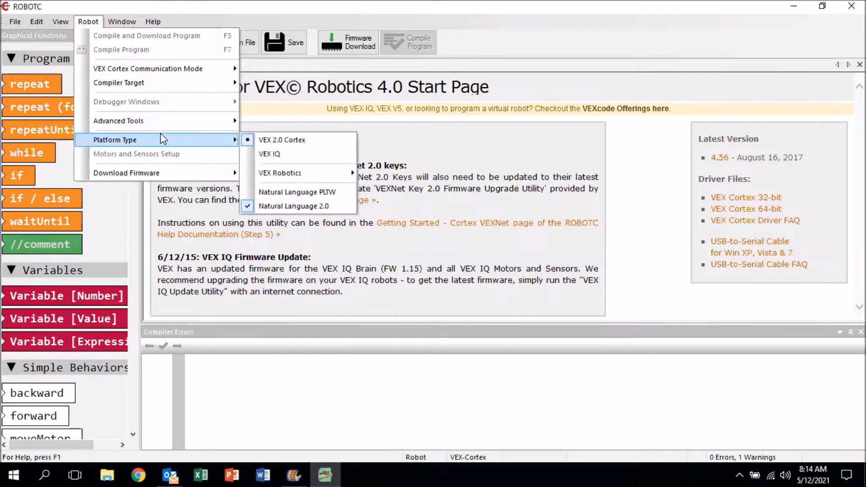
pyautogui.moveTo(298, 192)
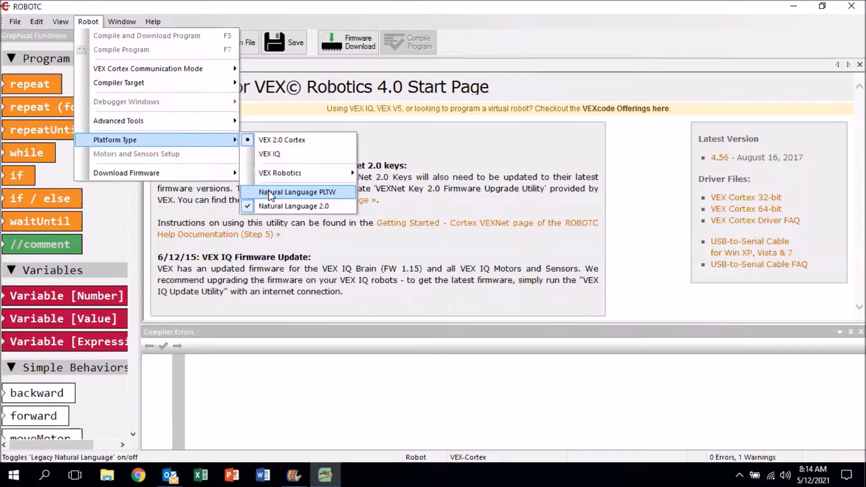
pyautogui.click(297, 192)
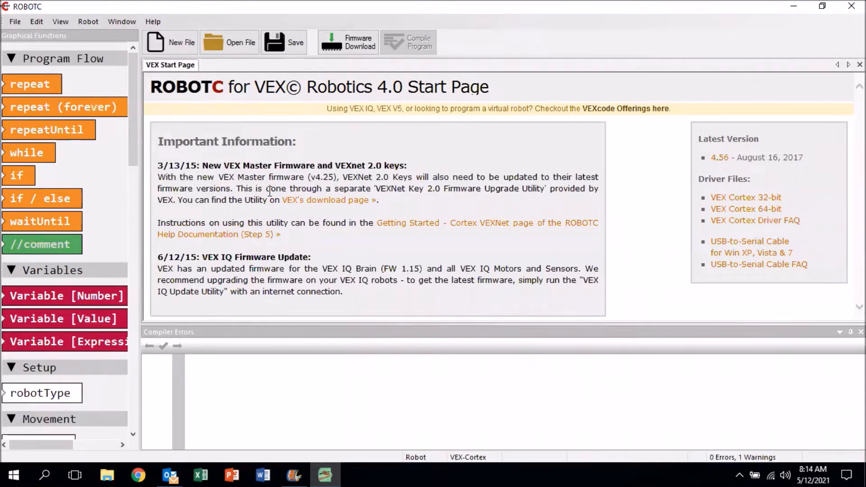
pyautogui.moveTo(169, 42)
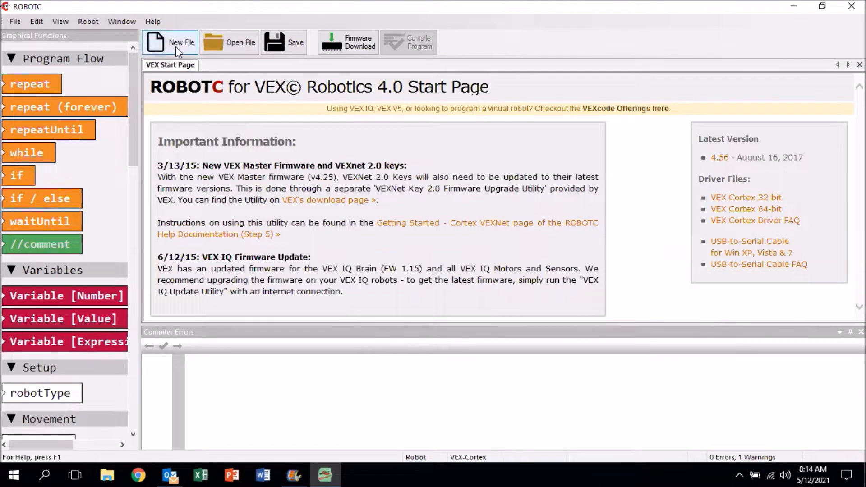
# Step: Create the new blank graphical program Graphical003
pyautogui.click(88, 21)
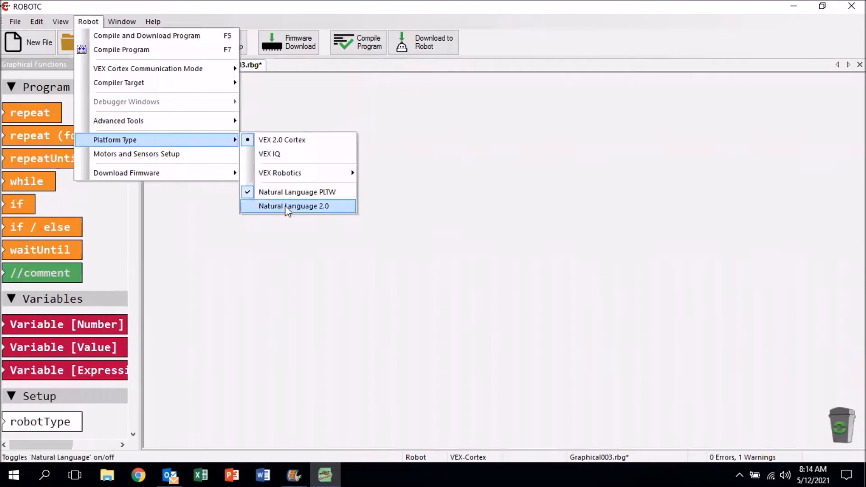
pyautogui.click(293, 206)
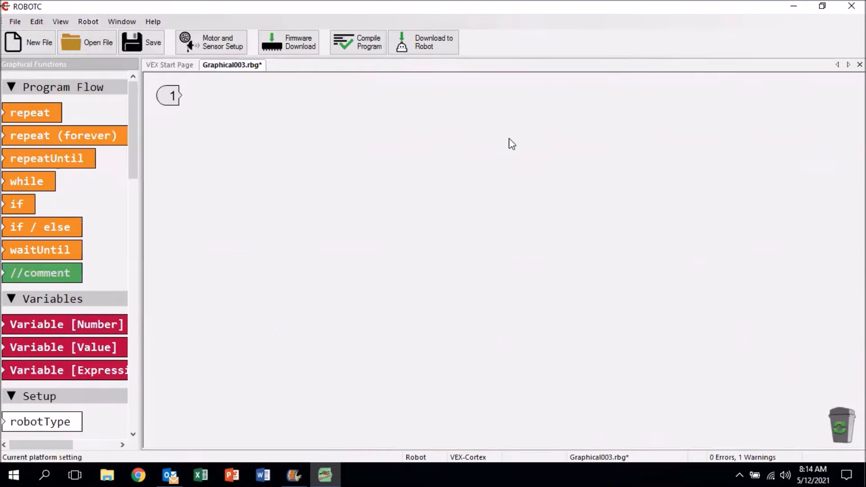
pyautogui.moveTo(169, 65)
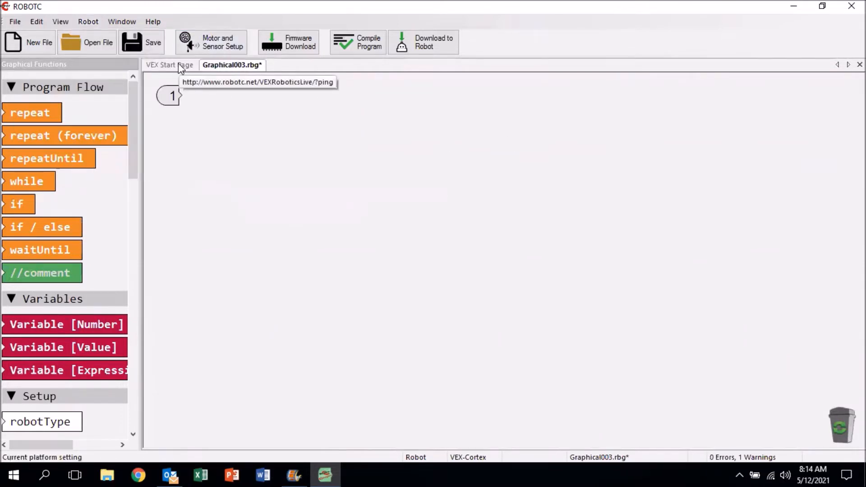
# Step: In Motor and Sensor Setup's Motors tab, set port6 to No motor
pyautogui.click(217, 42)
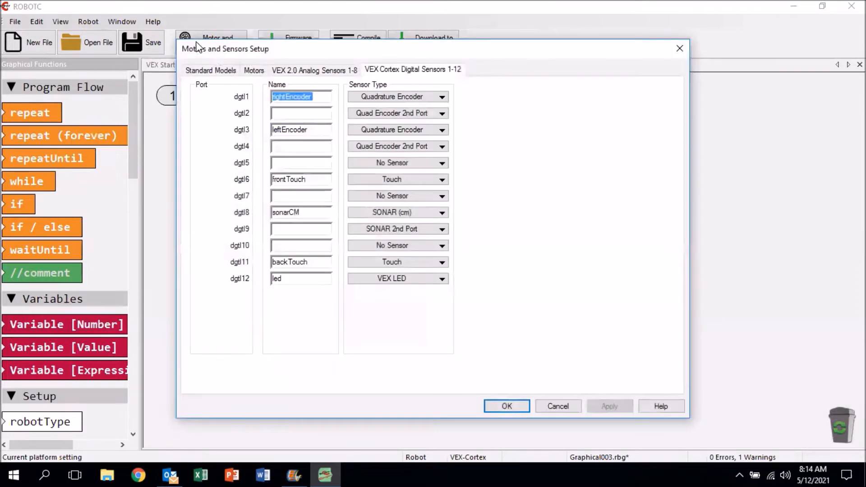
pyautogui.click(254, 71)
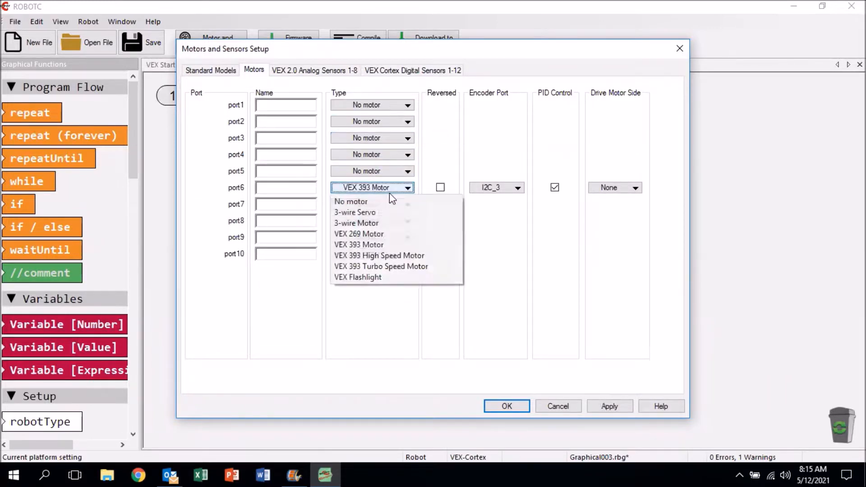
pyautogui.click(351, 201)
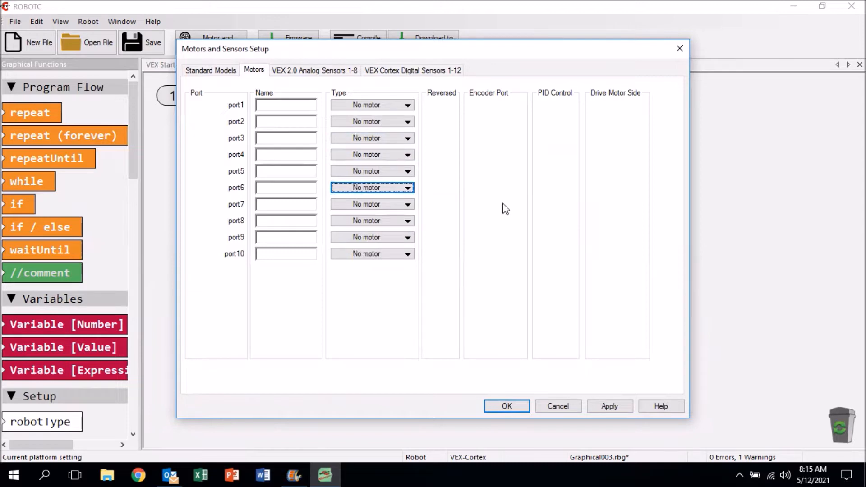
# Step: Set analog sensor in7 to No Sensor, then move on to digital sensors
pyautogui.click(314, 70)
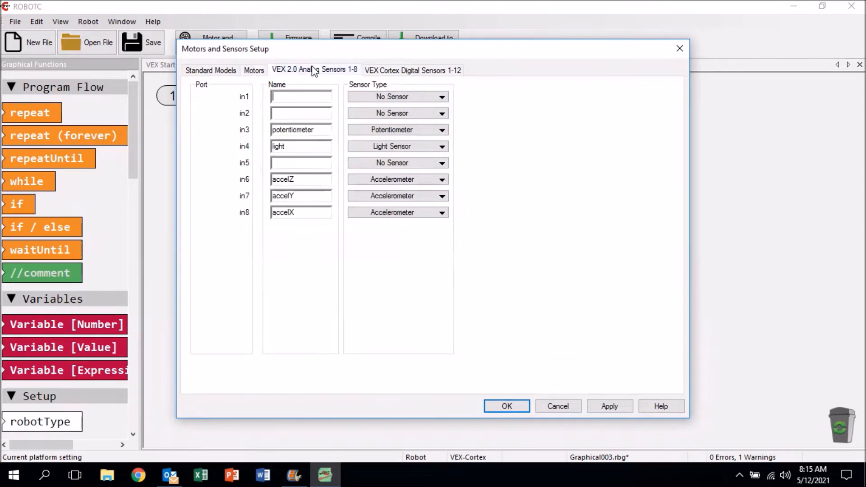
pyautogui.moveTo(288, 48)
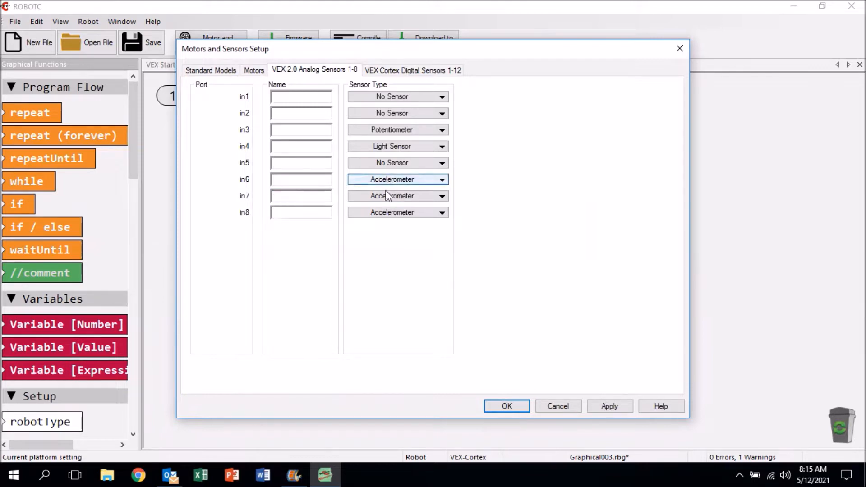
pyautogui.click(441, 196)
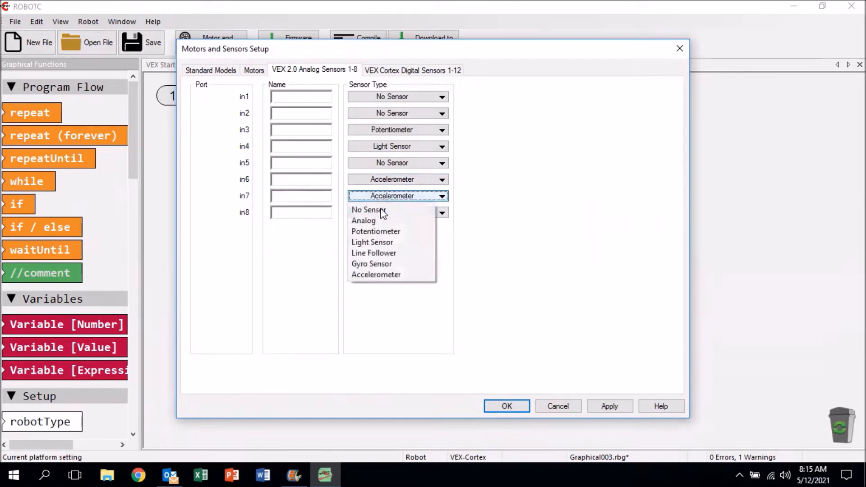
pyautogui.click(368, 209)
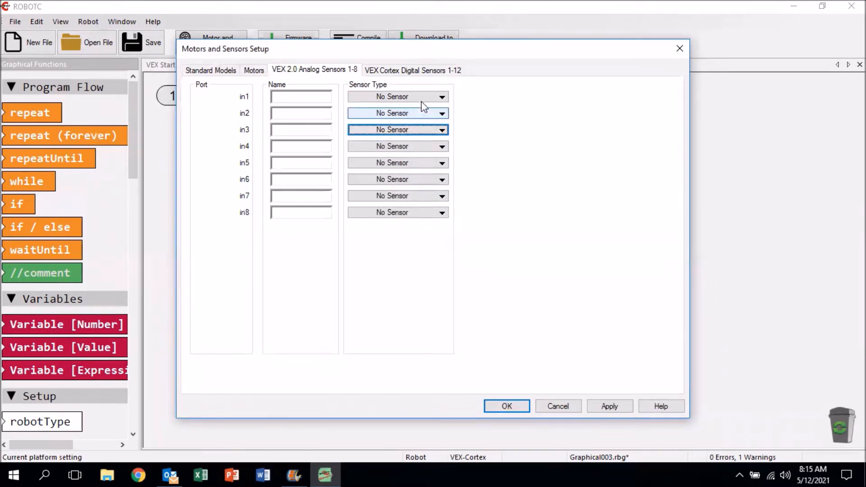
pyautogui.click(412, 69)
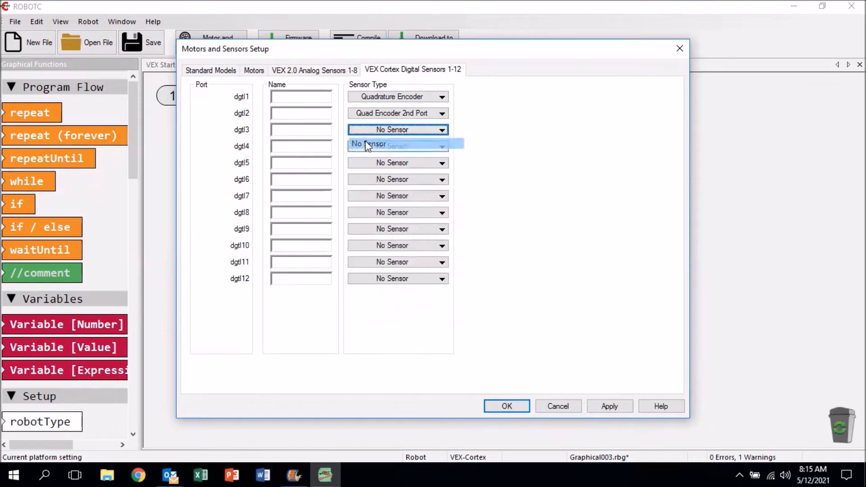
# Step: Set digital port dgtl3 to No Sensor
pyautogui.click(393, 146)
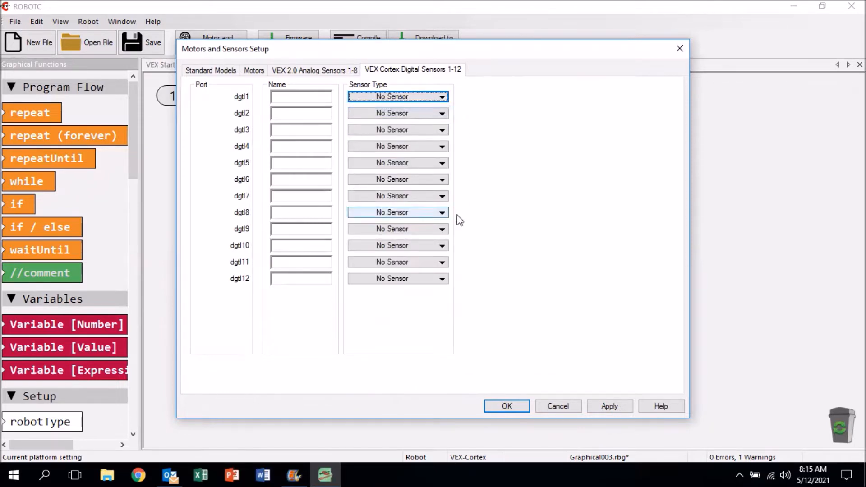
pyautogui.moveTo(600, 202)
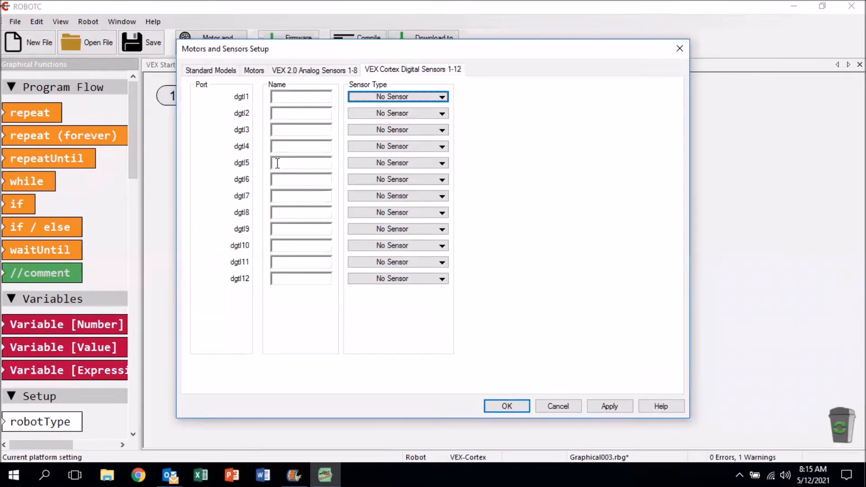
pyautogui.moveTo(169, 475)
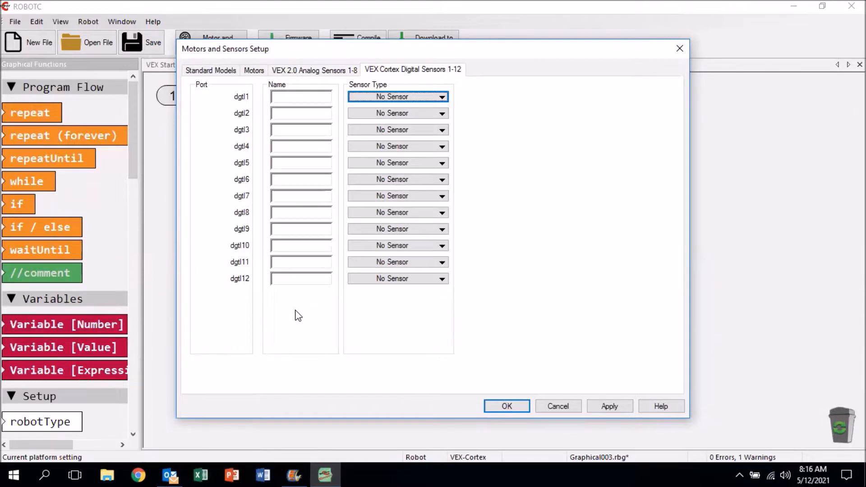
pyautogui.moveTo(301, 281)
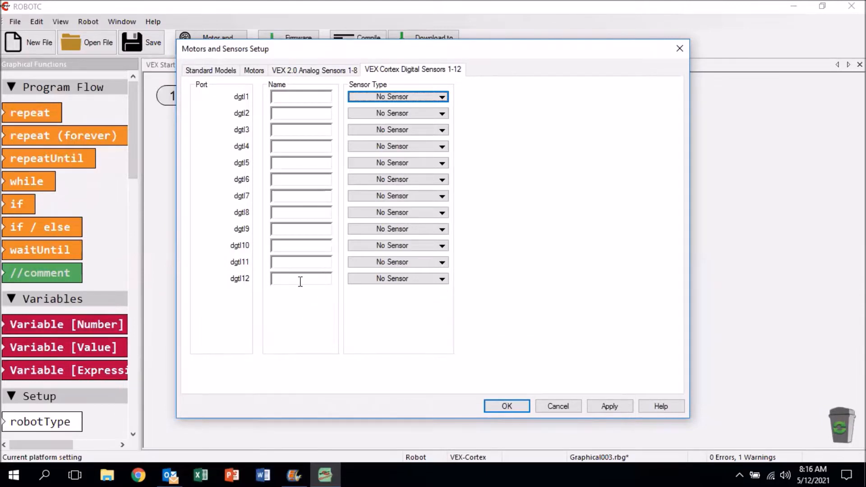
pyautogui.moveTo(298, 299)
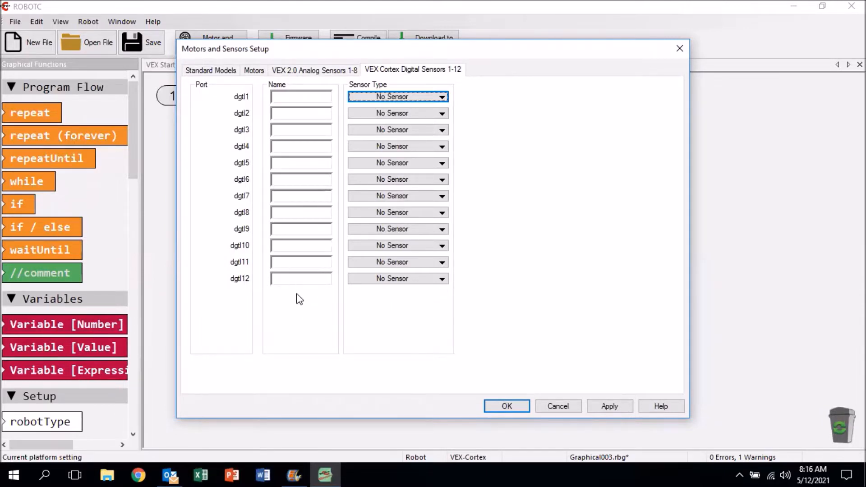
# Step: Name the dgtl12 sensor pushButton and enter the green LED name
pyautogui.click(301, 278)
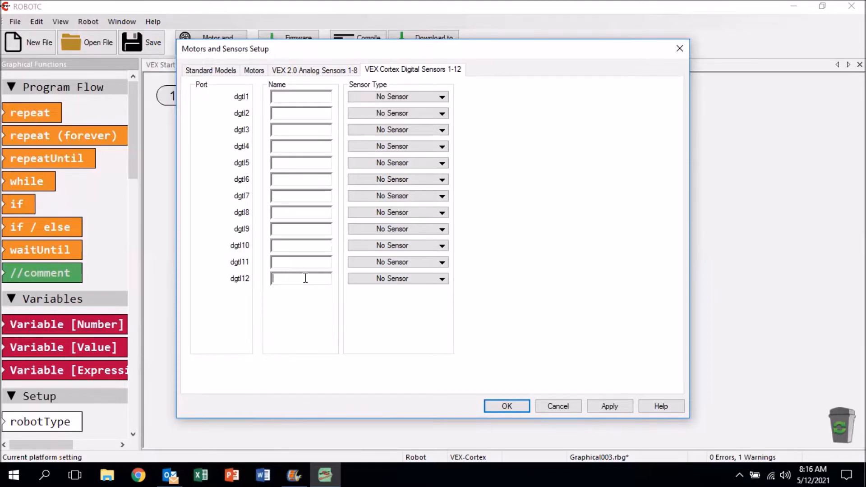
pyautogui.write('pushButt')
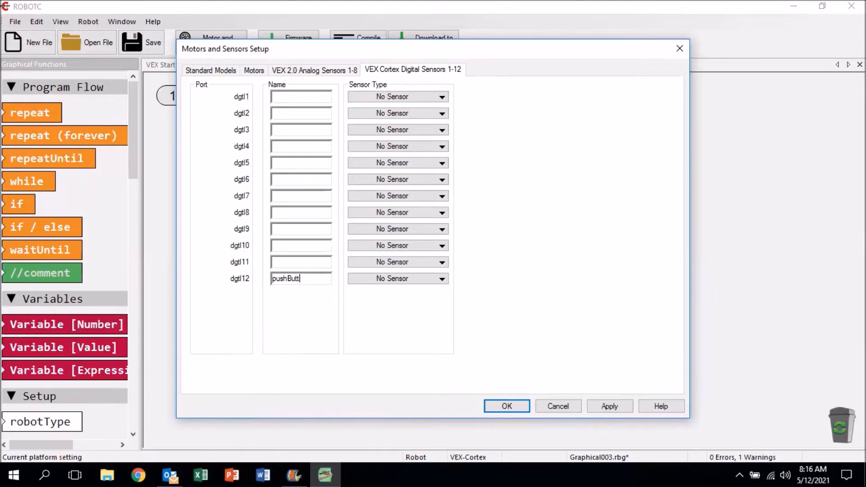
pyautogui.write('on')
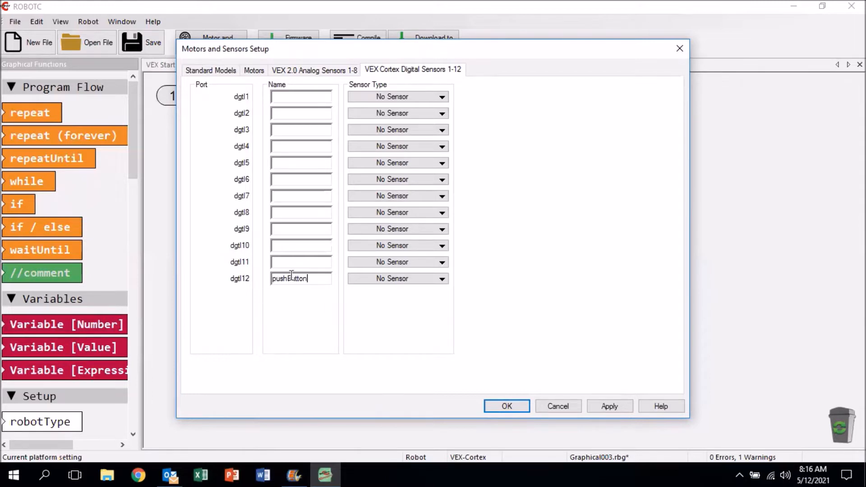
pyautogui.tripleClick(300, 278)
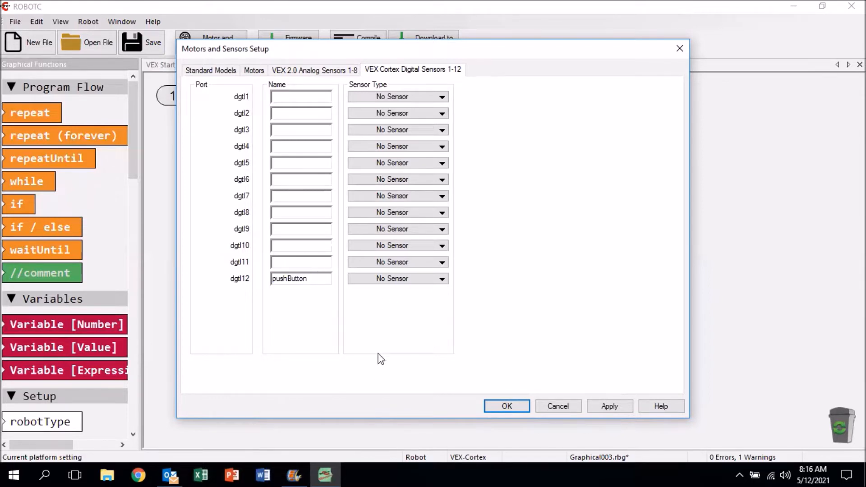
pyautogui.moveTo(458, 345)
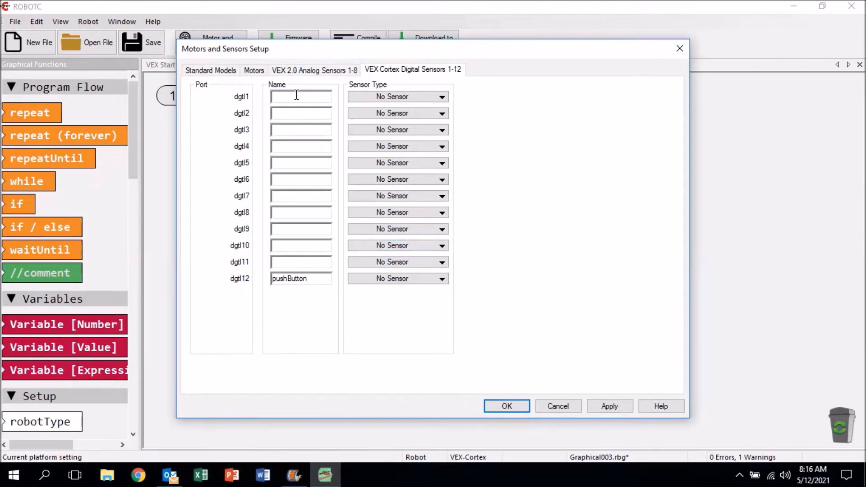
pyautogui.moveTo(453, 131)
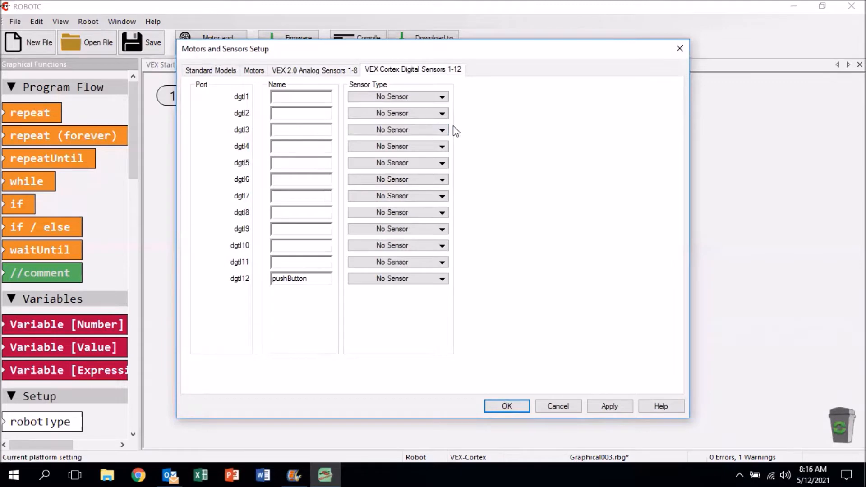
pyautogui.write('green')
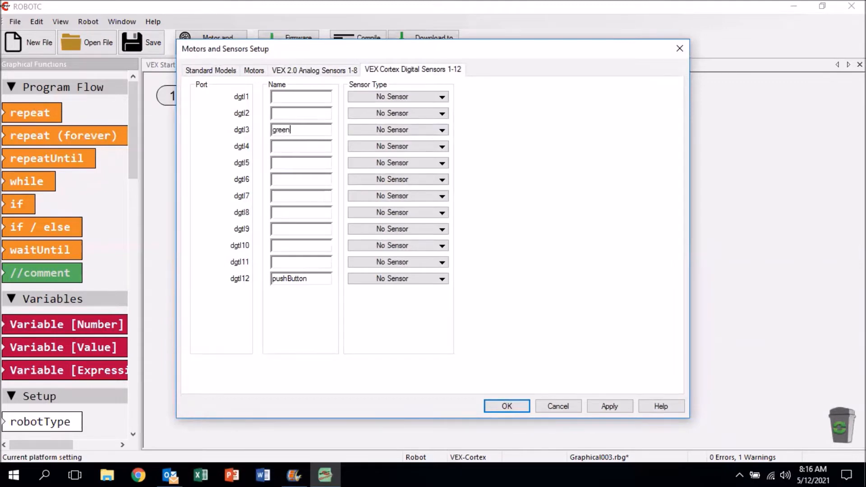
pyautogui.moveTo(490, 399)
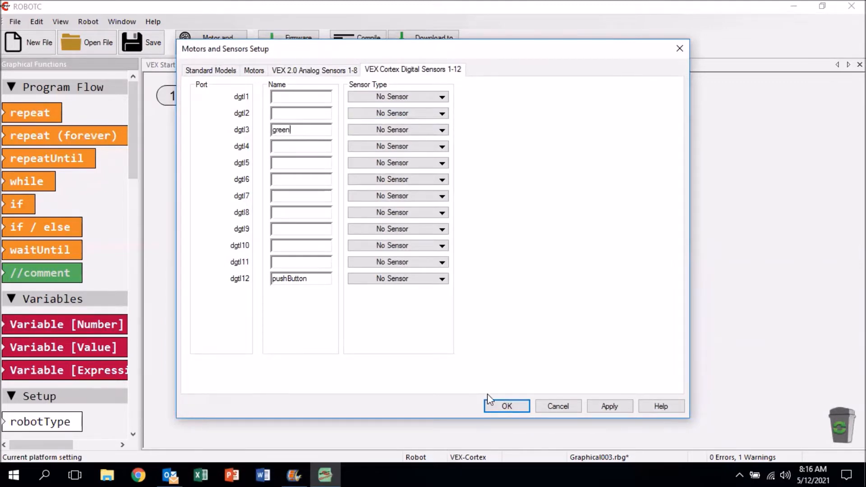
pyautogui.moveTo(401, 293)
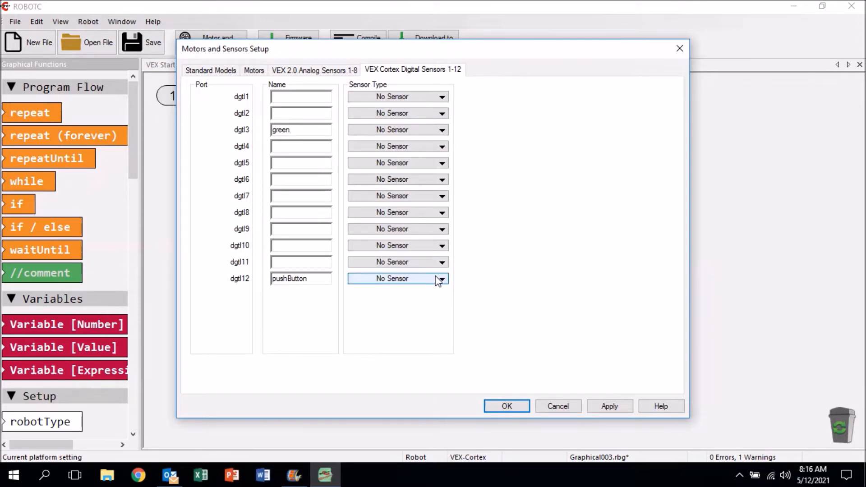
# Step: Make dgtl12 Digital In, dgtl3 and dgtl2 VEX LEDs, and name dgtl2 yellow, then confirm
pyautogui.click(441, 278)
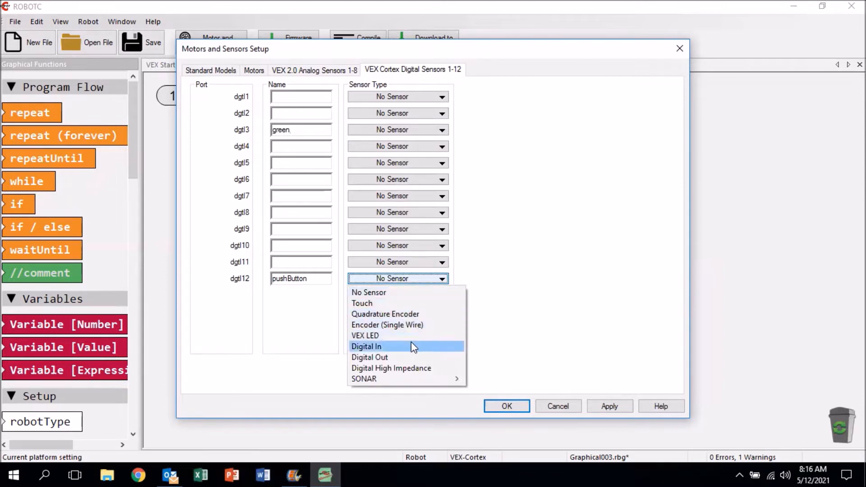
pyautogui.moveTo(406, 350)
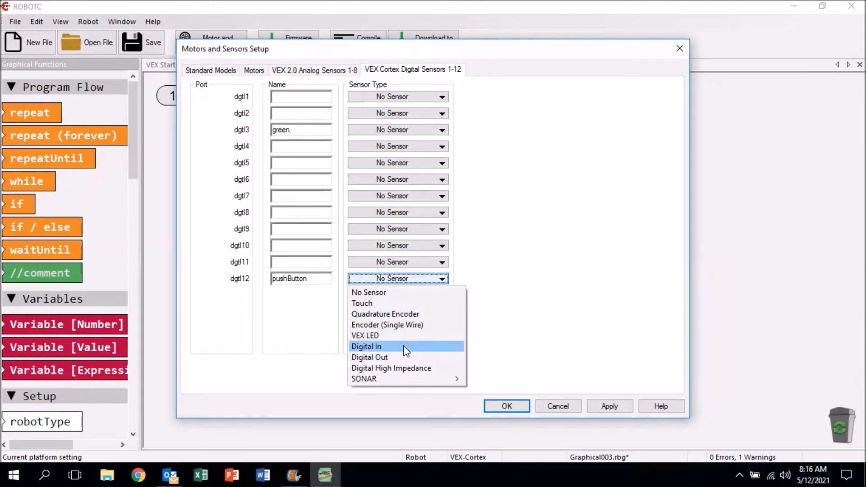
pyautogui.click(366, 347)
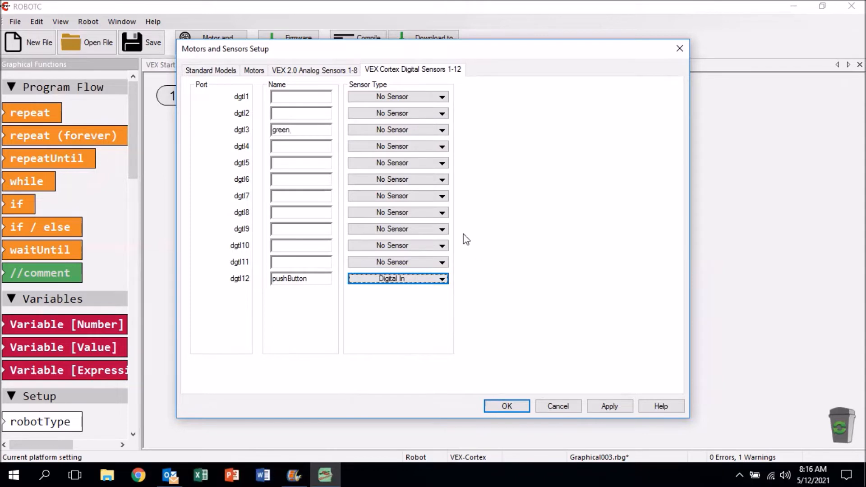
pyautogui.moveTo(684, 93)
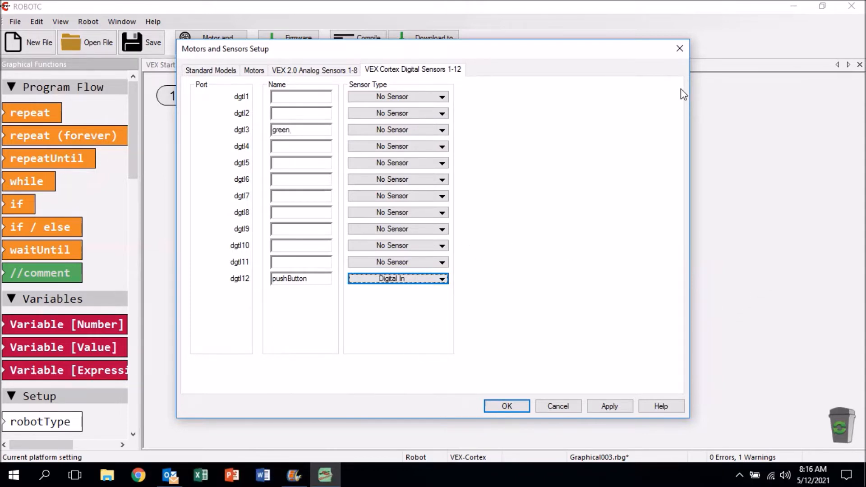
pyautogui.click(441, 130)
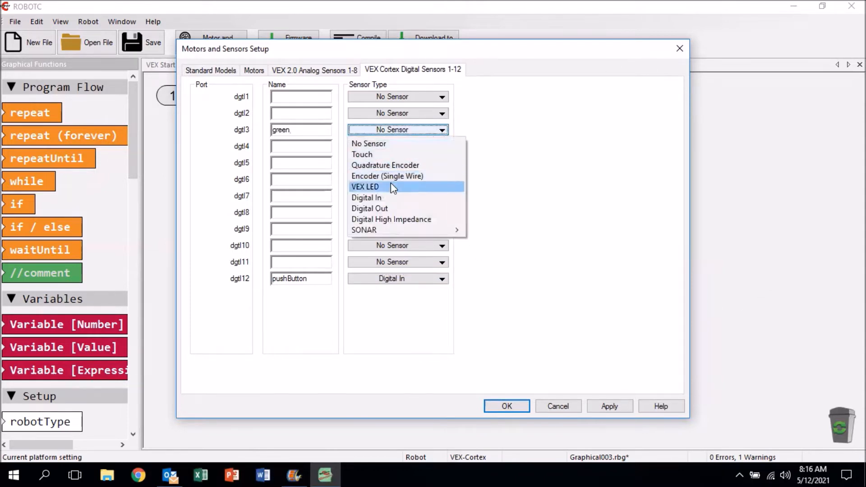
pyautogui.click(364, 187)
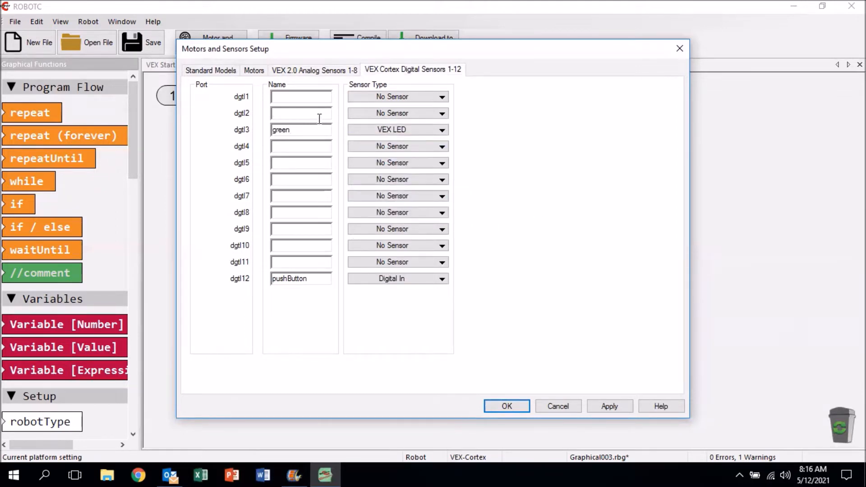
pyautogui.write('yellow')
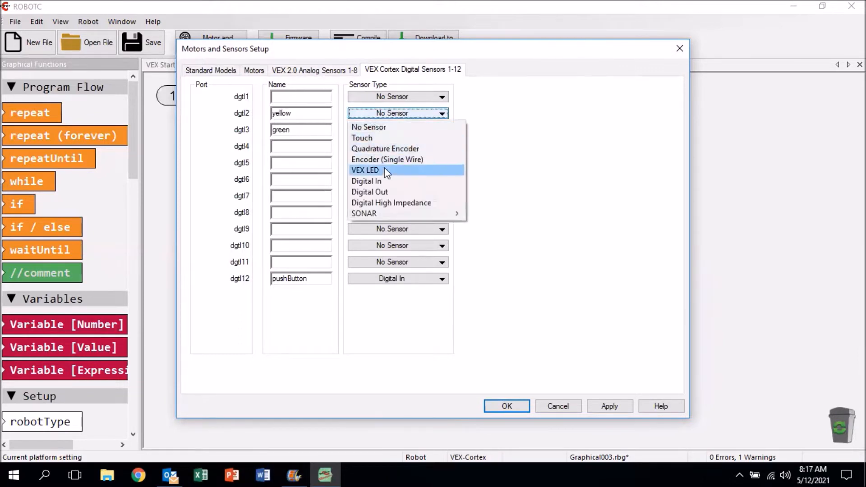
pyautogui.click(365, 170)
pyautogui.write('red')
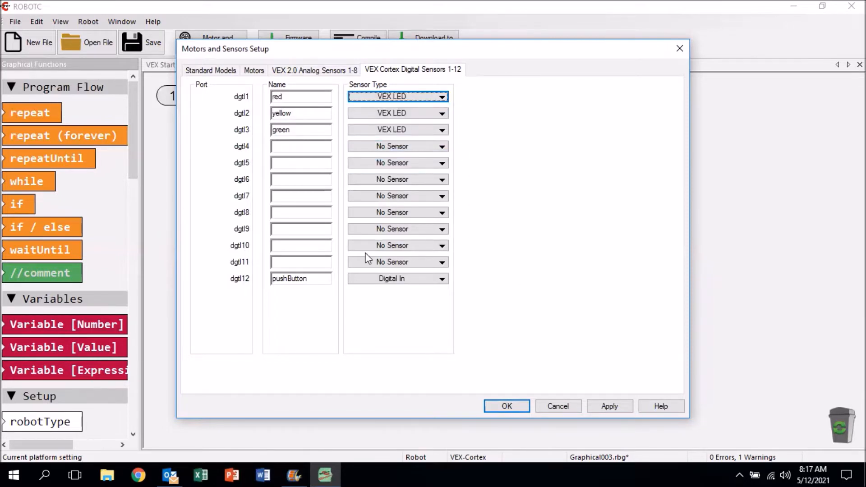
pyautogui.click(610, 406)
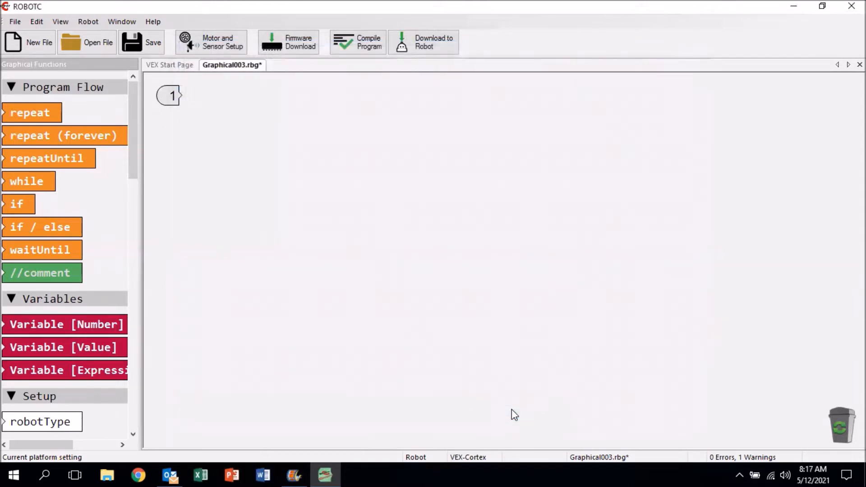
pyautogui.moveTo(261, 74)
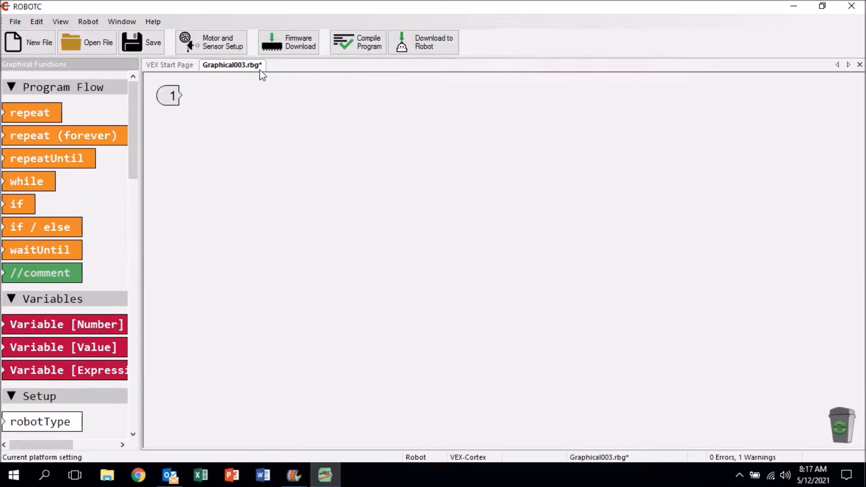
pyautogui.moveTo(366, 184)
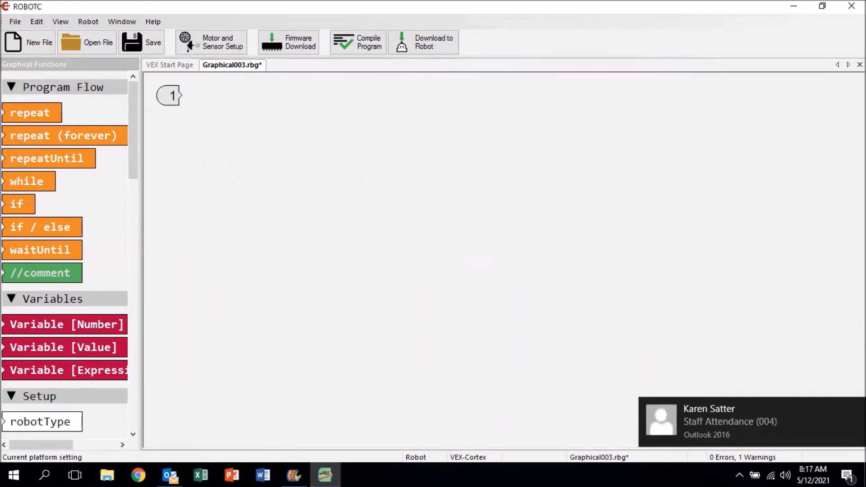
pyautogui.scroll(-3)
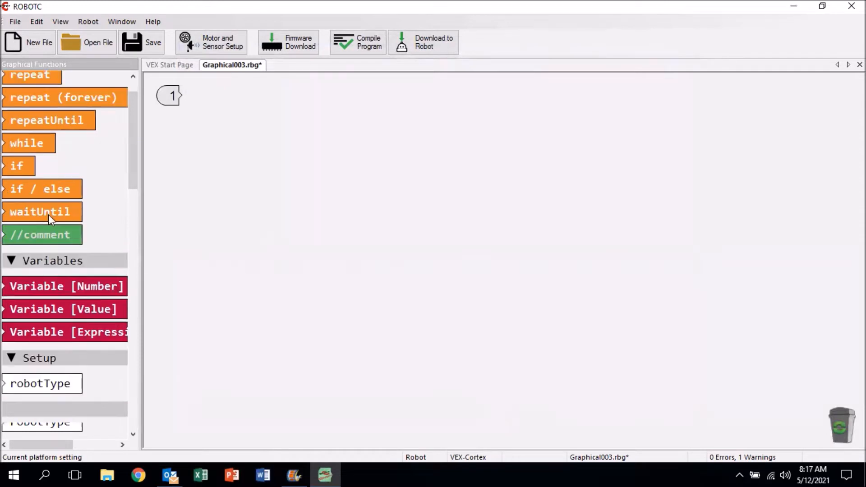
pyautogui.scroll(-3)
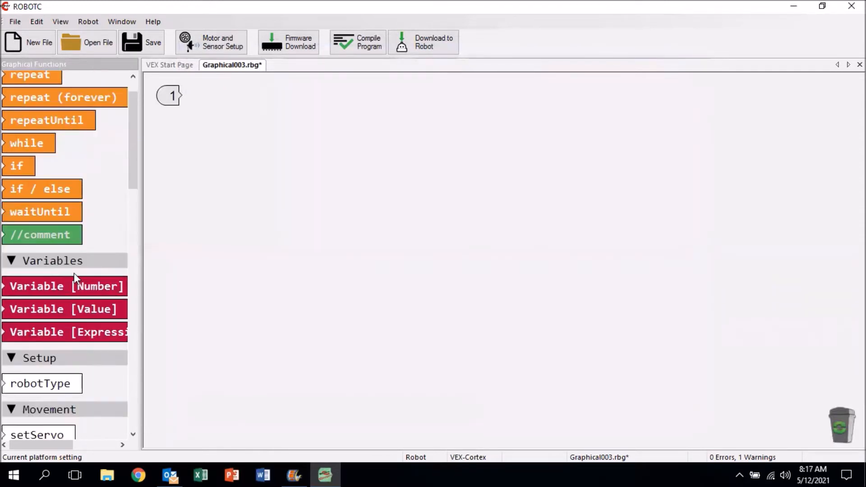
pyautogui.scroll(3)
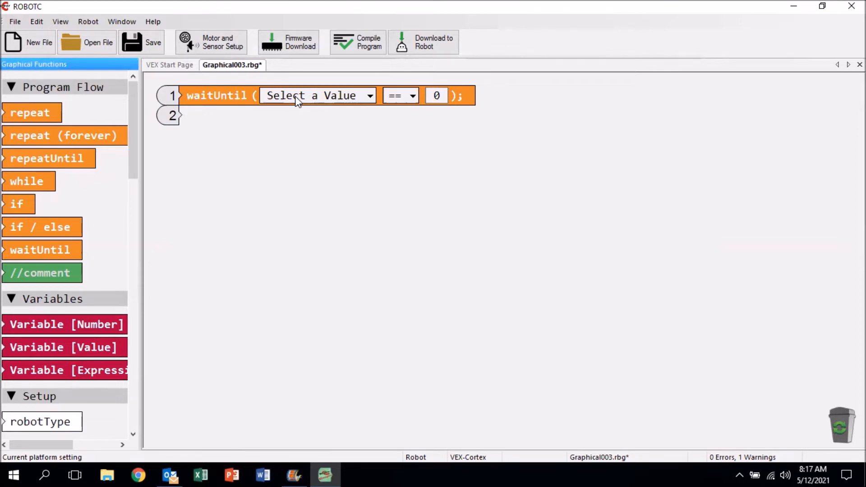
# Step: Set the line-1 waitUntil value to SensorValue[pushButton]
pyautogui.click(317, 96)
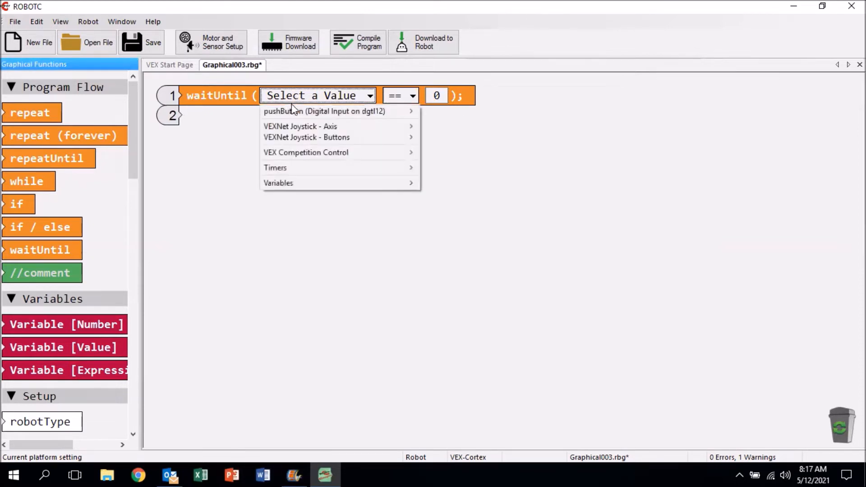
pyautogui.moveTo(325, 111)
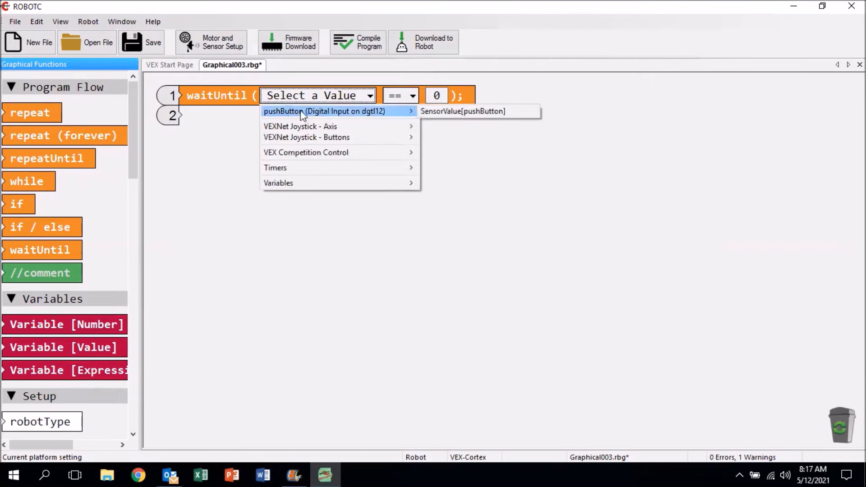
pyautogui.click(463, 111)
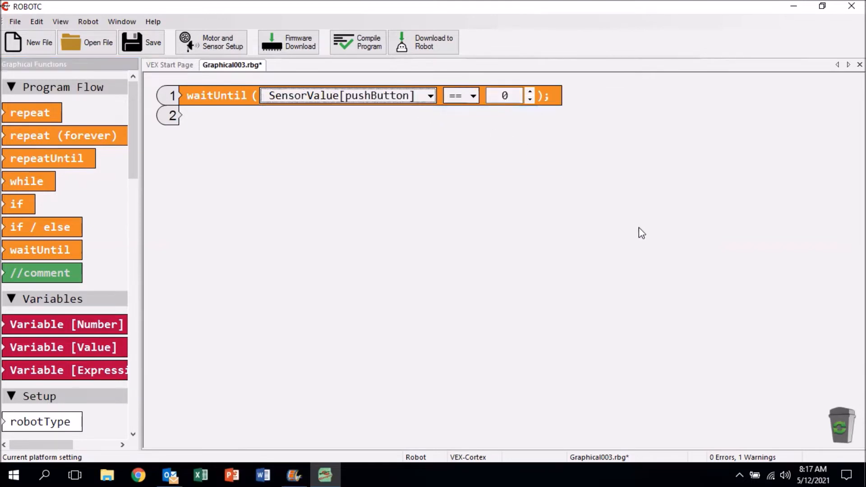
pyautogui.moveTo(729, 207)
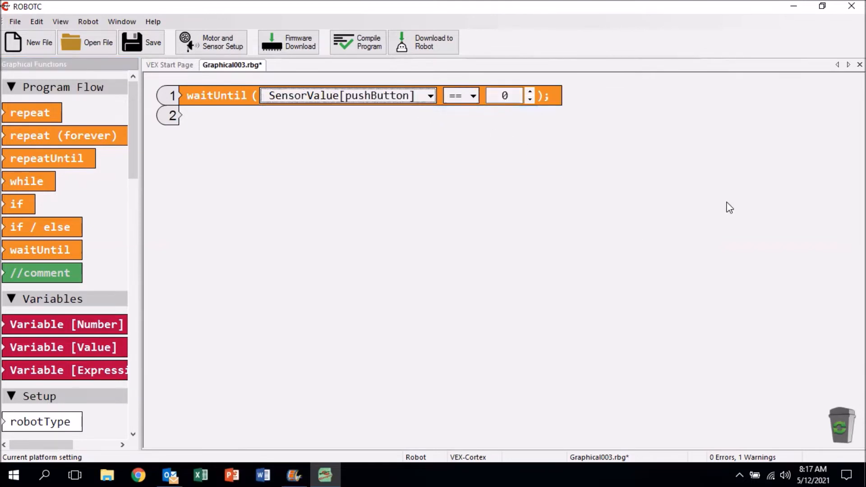
pyautogui.moveTo(423, 116)
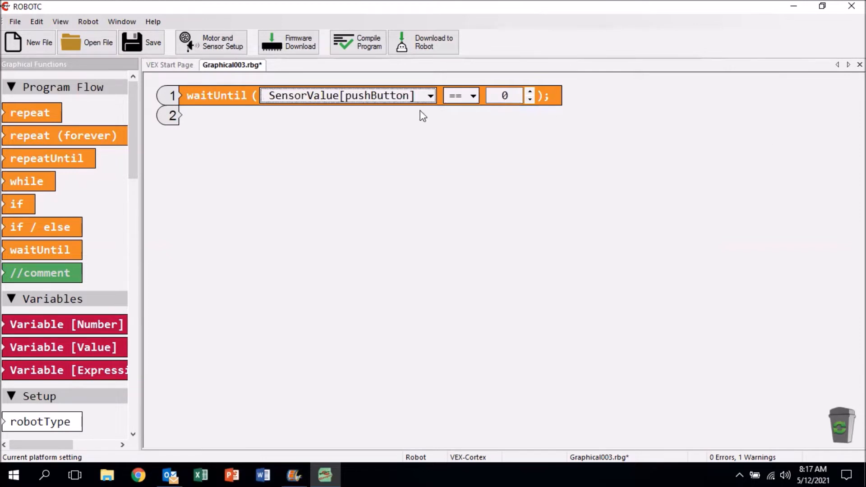
pyautogui.moveTo(473, 93)
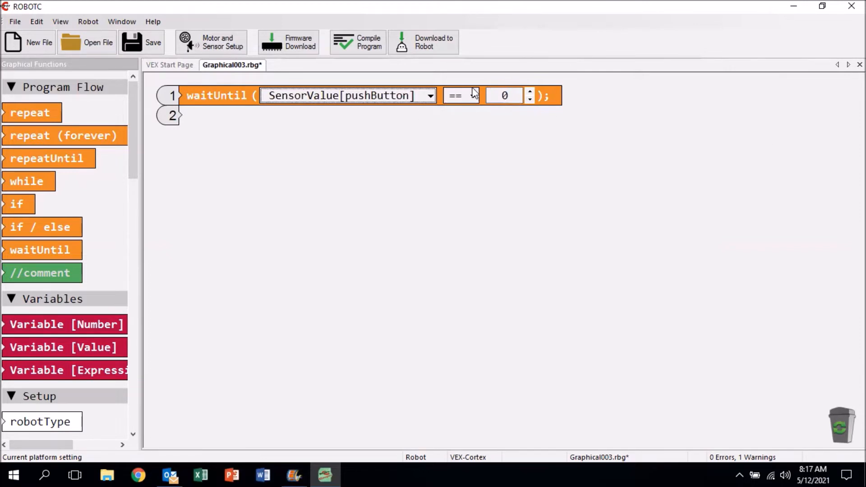
pyautogui.moveTo(371, 192)
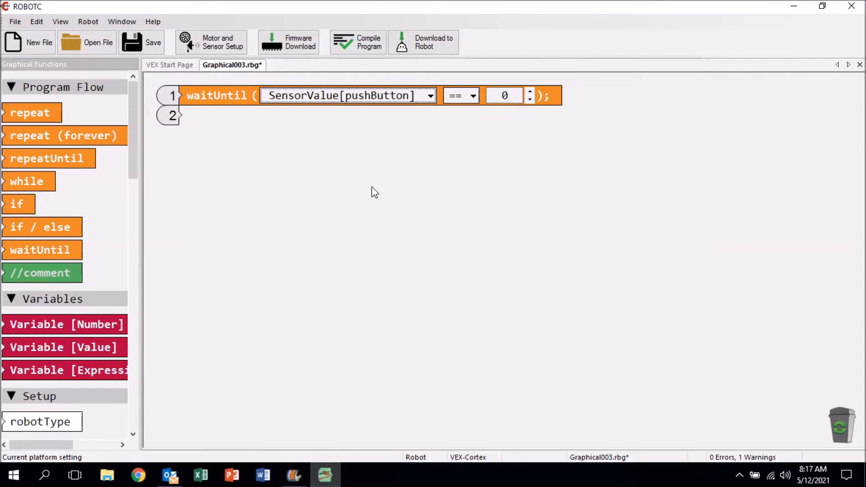
pyautogui.moveTo(297, 347)
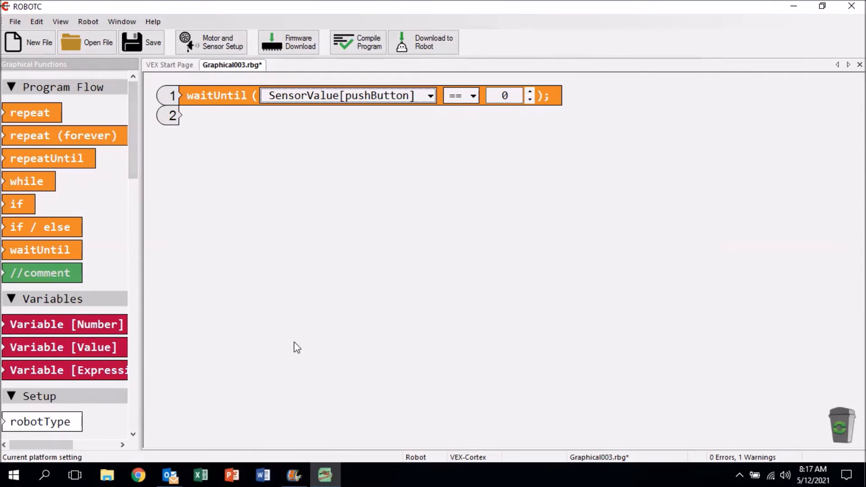
pyautogui.moveTo(520, 87)
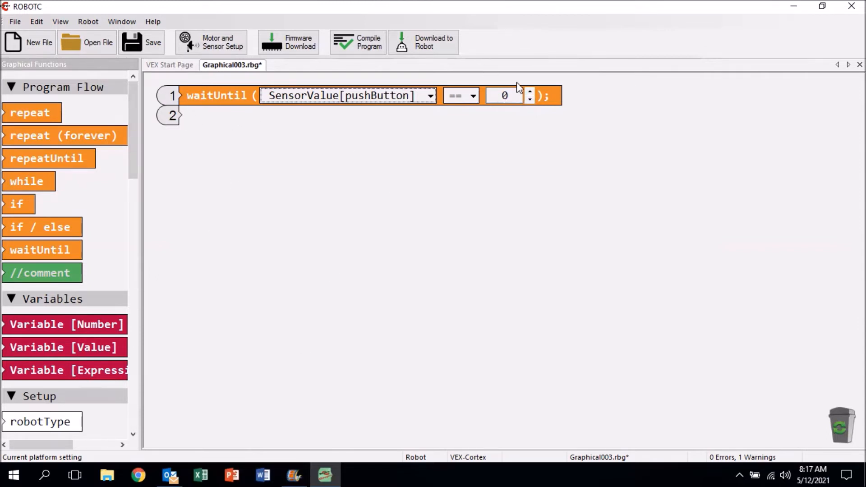
pyautogui.moveTo(82, 115)
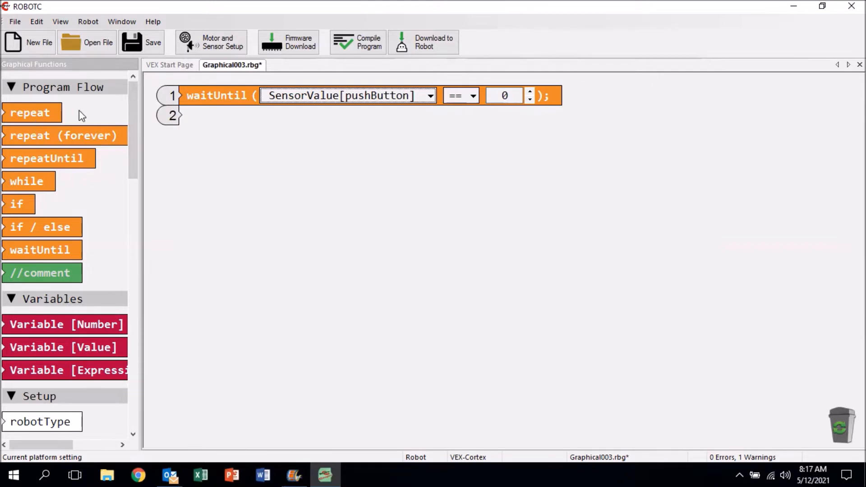
# Step: Add turnLEDOn on line 2 and review digital port names in Motor and Sensor Setup
pyautogui.scroll(-3)
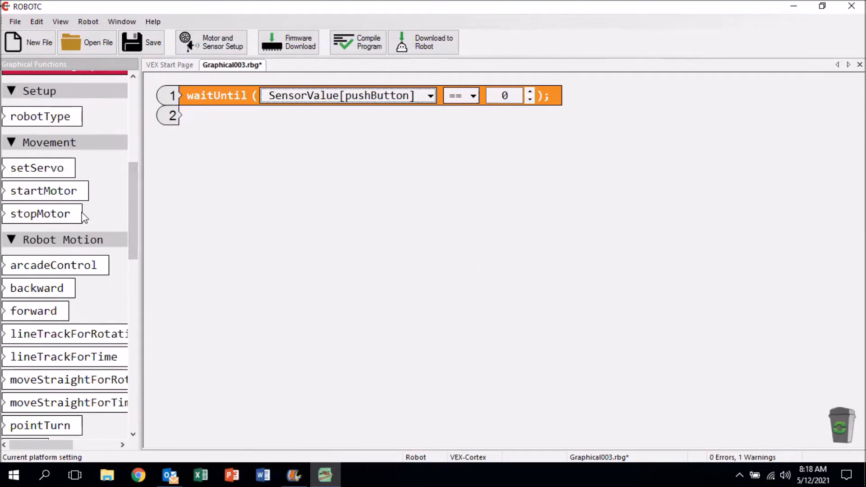
pyautogui.moveTo(286, 124)
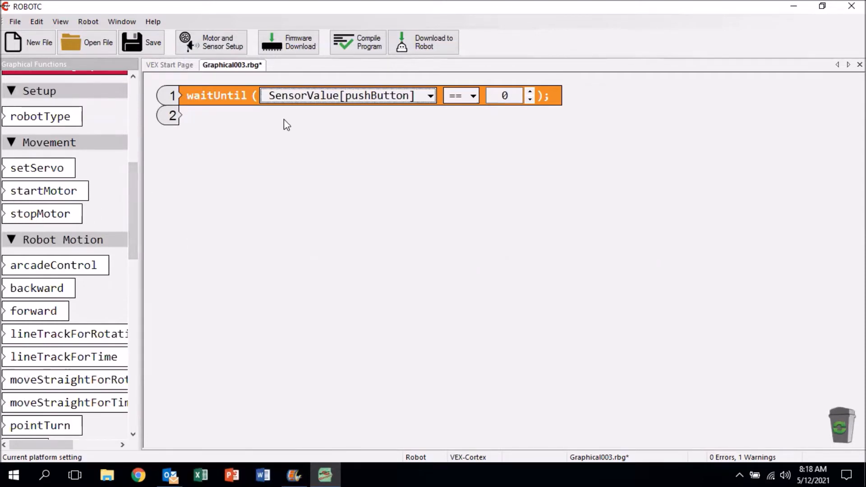
pyautogui.moveTo(275, 106)
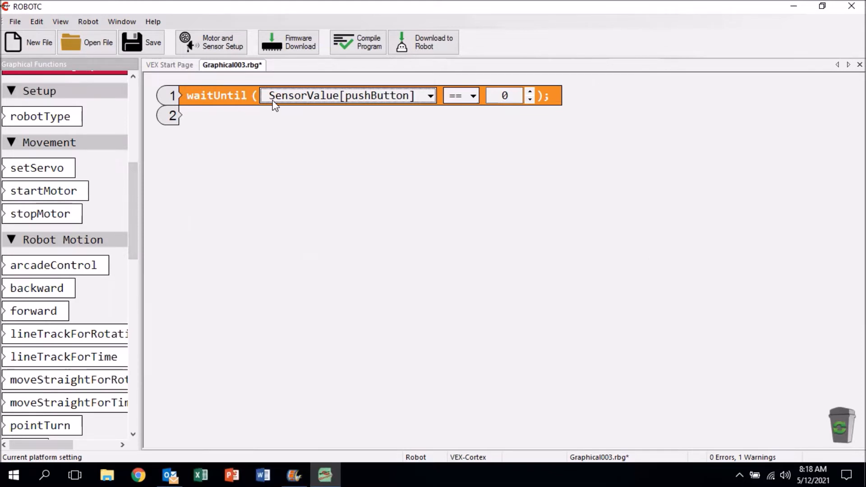
pyautogui.moveTo(60, 188)
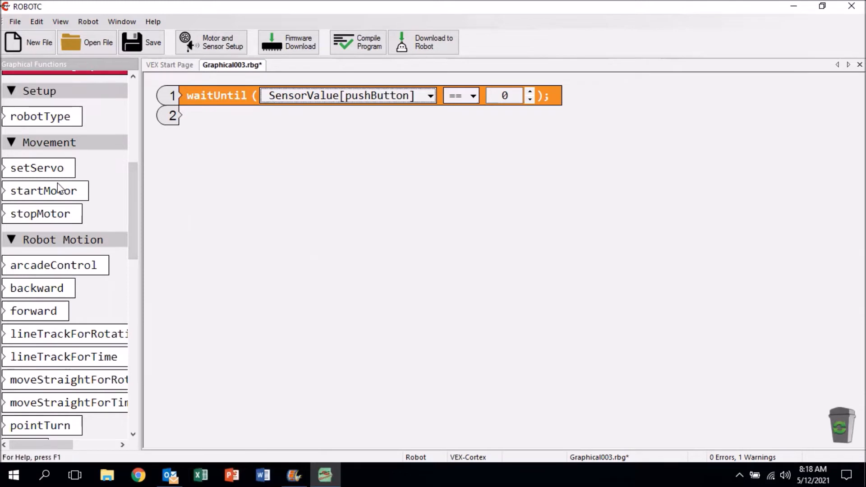
pyautogui.scroll(3)
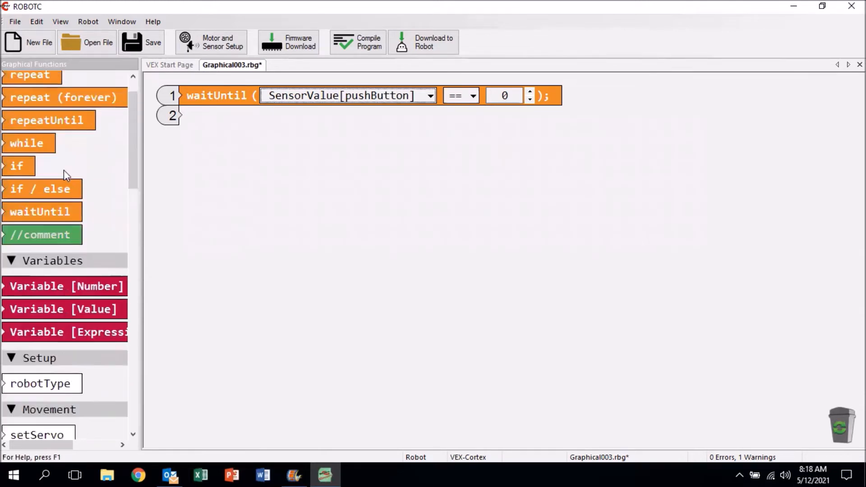
pyautogui.scroll(-3)
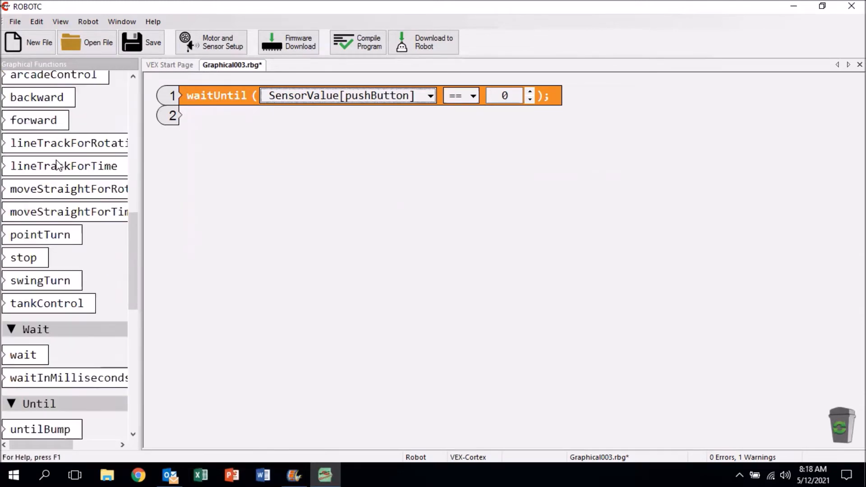
pyautogui.scroll(-3)
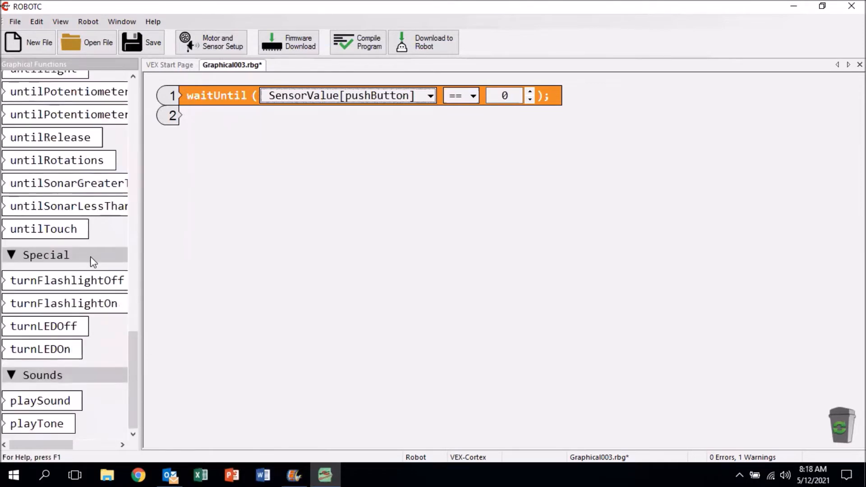
pyautogui.moveTo(46, 357)
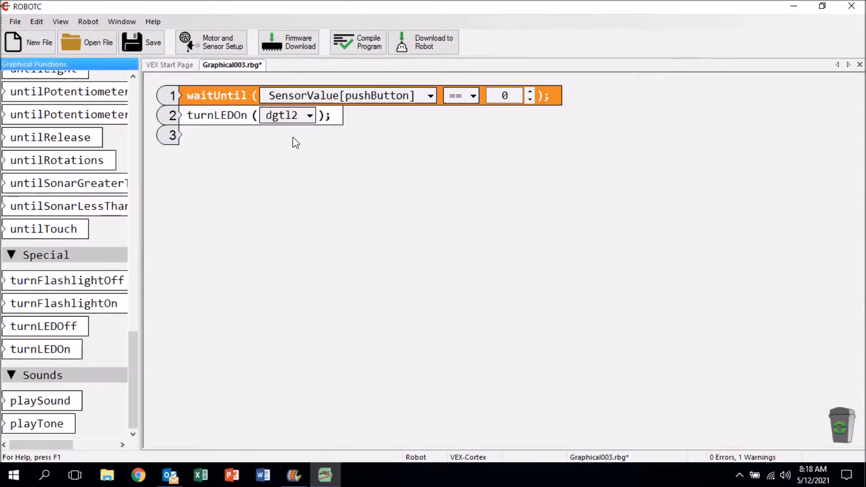
pyautogui.moveTo(279, 125)
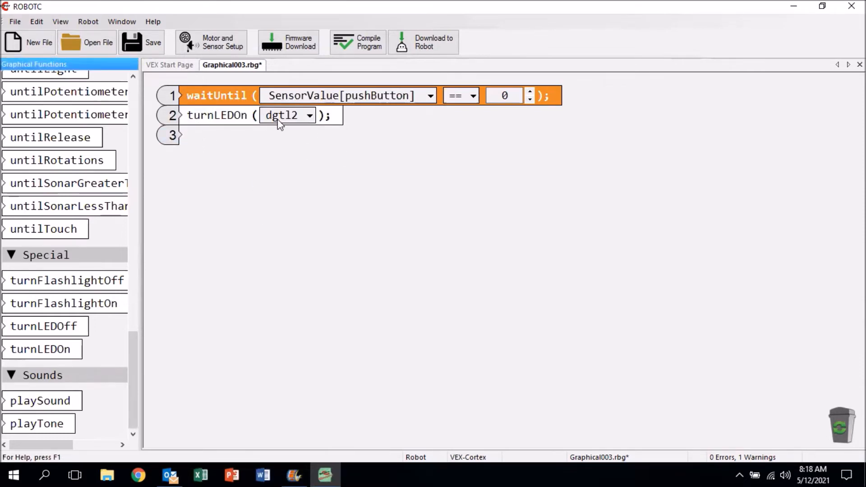
pyautogui.moveTo(298, 123)
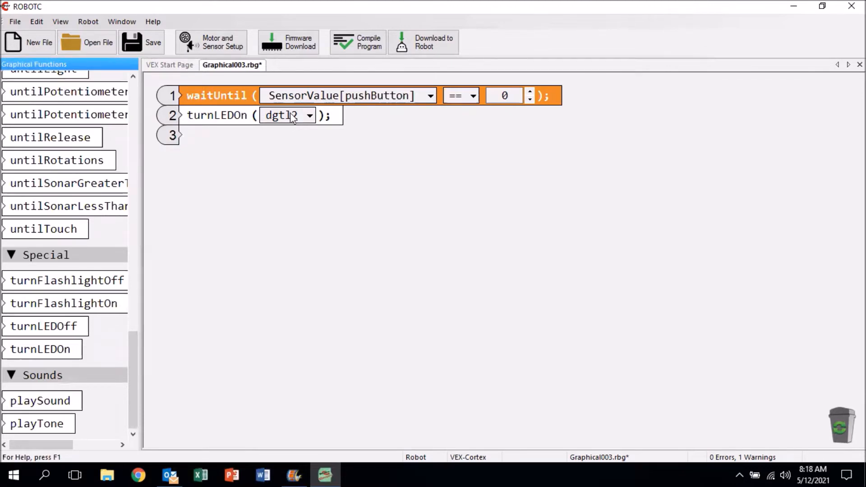
pyautogui.click(210, 41)
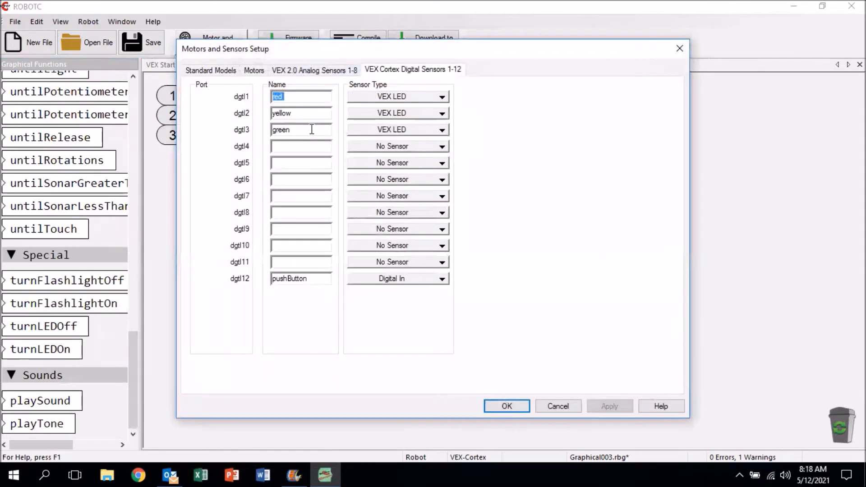
pyautogui.moveTo(216, 103)
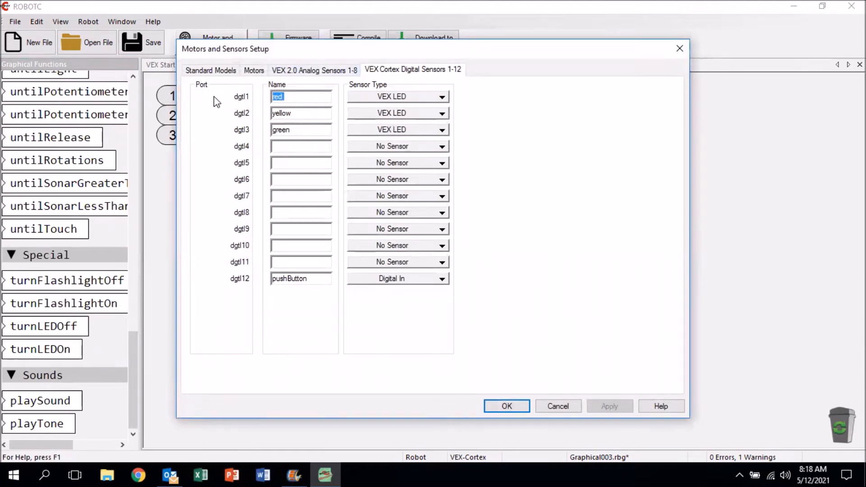
pyautogui.moveTo(246, 140)
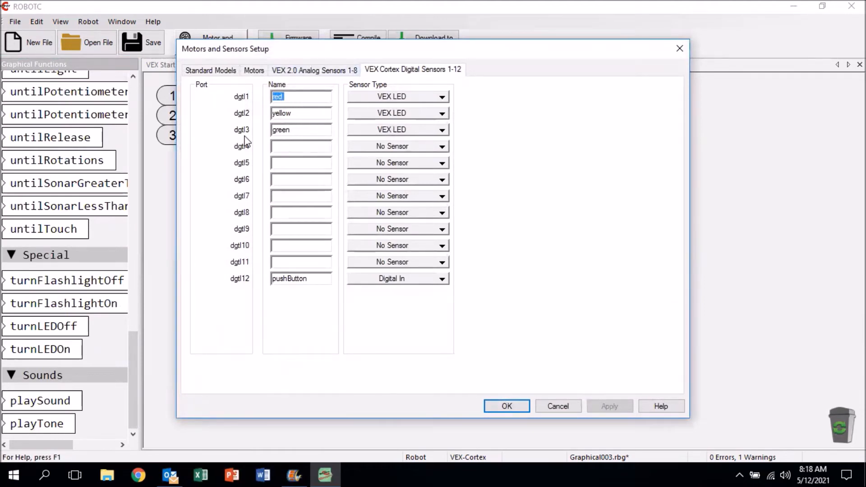
pyautogui.click(505, 407)
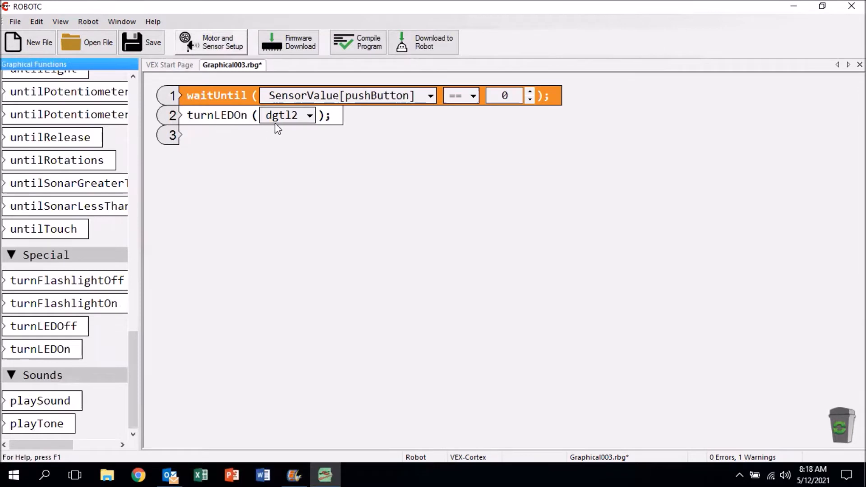
# Step: Point the line-2 turnLEDOn block at port dgtl3
pyautogui.click(308, 115)
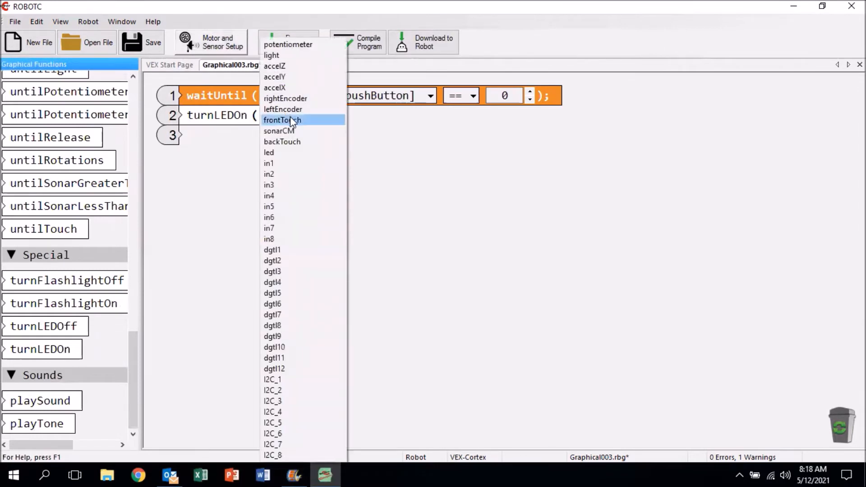
pyautogui.moveTo(292, 271)
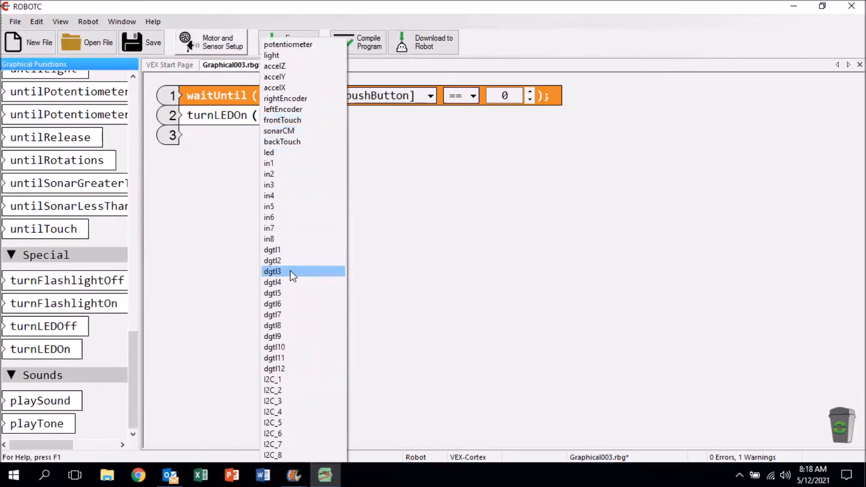
pyautogui.click(271, 271)
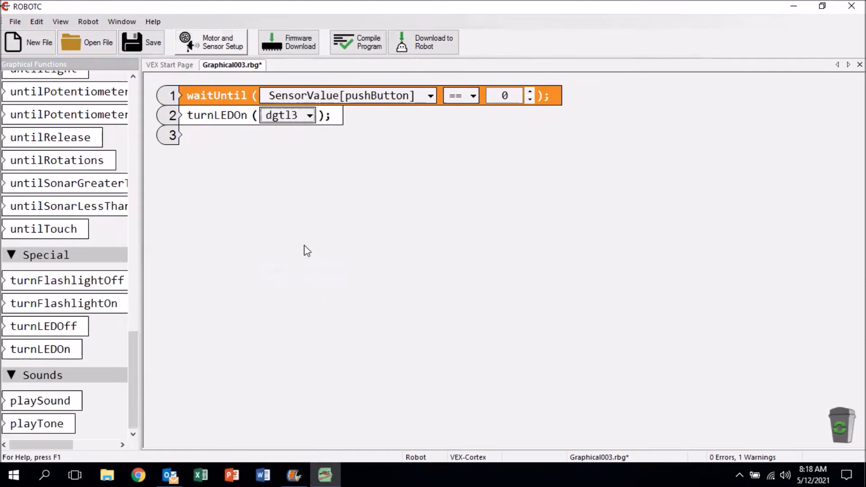
pyautogui.moveTo(104, 252)
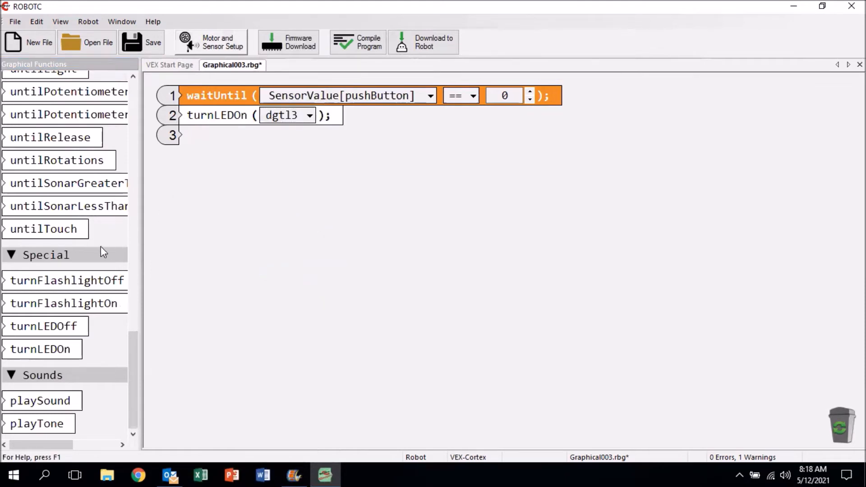
# Step: Place a wait block on line 3 with a value of 10
pyautogui.scroll(3)
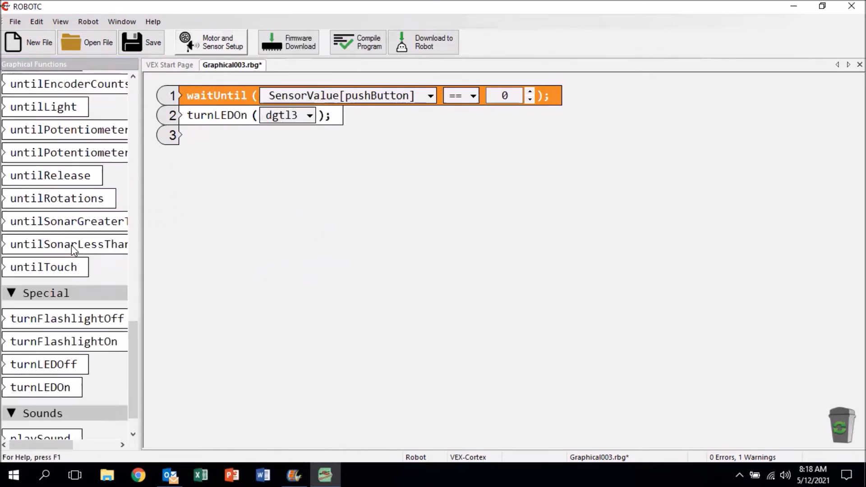
pyautogui.scroll(3)
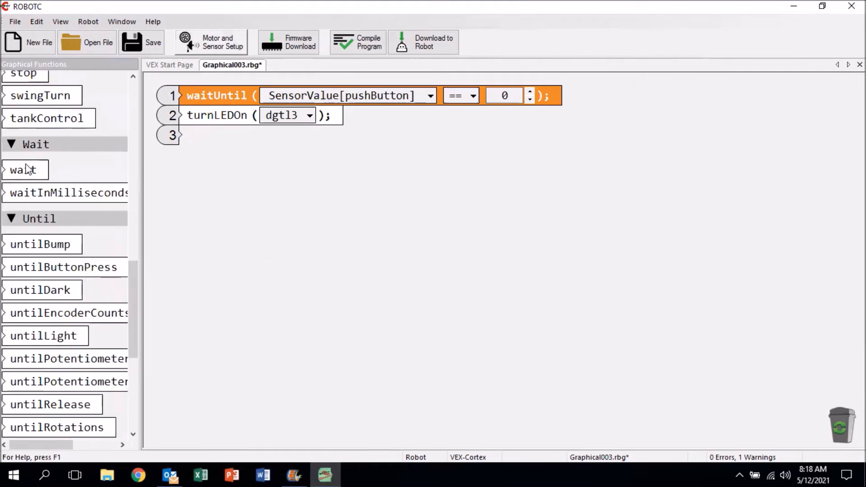
pyautogui.moveTo(24, 170); pyautogui.dragTo(221, 135)
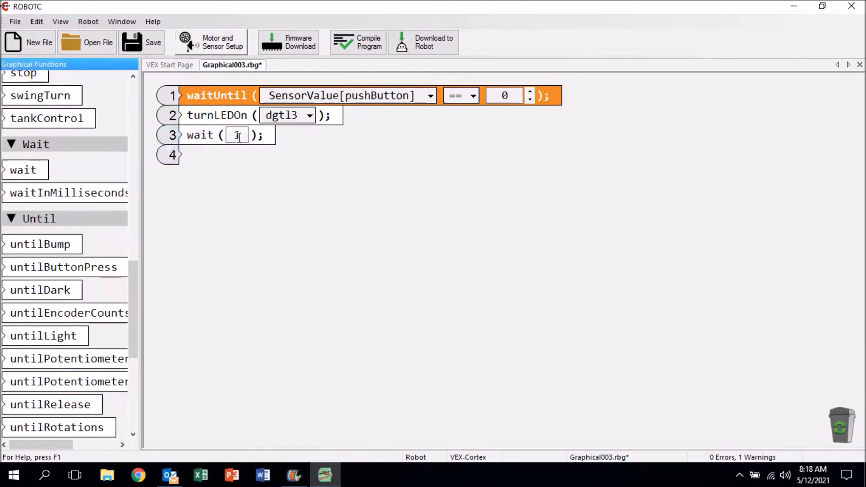
pyautogui.write('10')
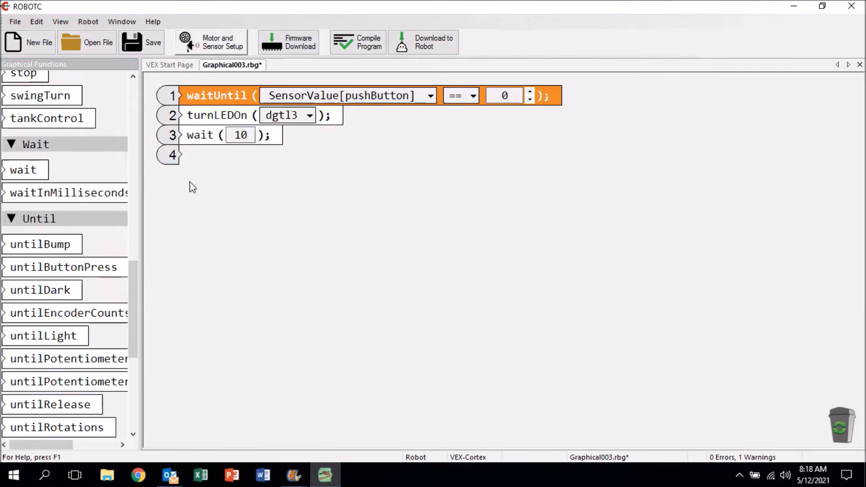
# Step: Place a turnLEDOff block on line 4 and set its port to dgtl3
pyautogui.scroll(-3)
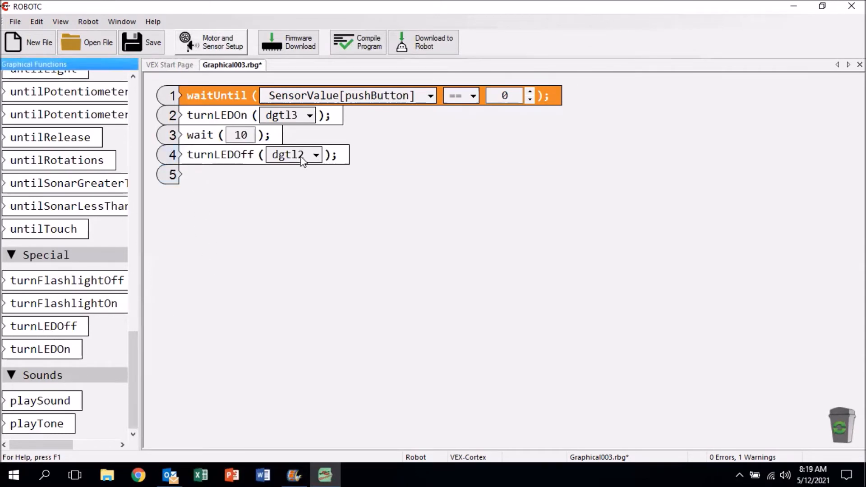
pyautogui.click(294, 154)
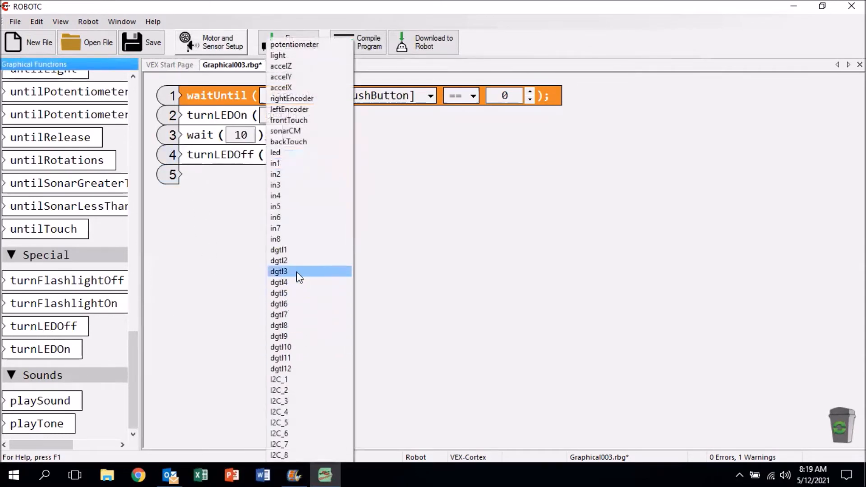
pyautogui.click(278, 271)
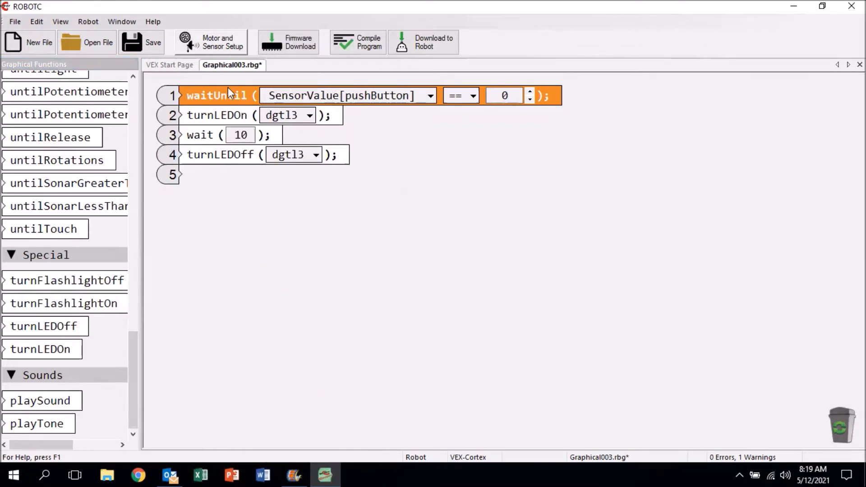
pyautogui.moveTo(275, 122)
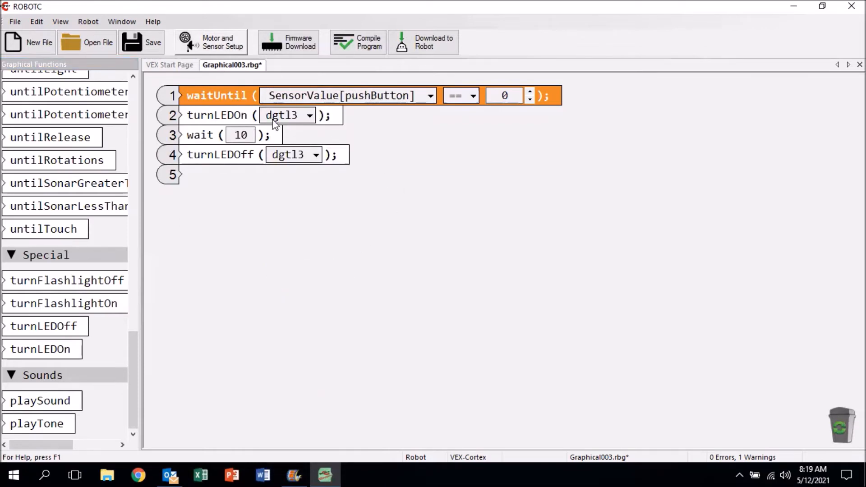
pyautogui.moveTo(478, 129)
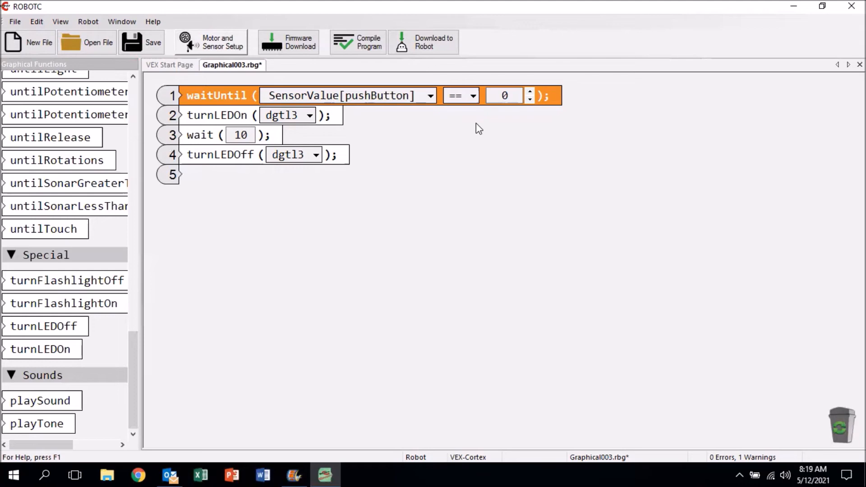
pyautogui.moveTo(199, 202)
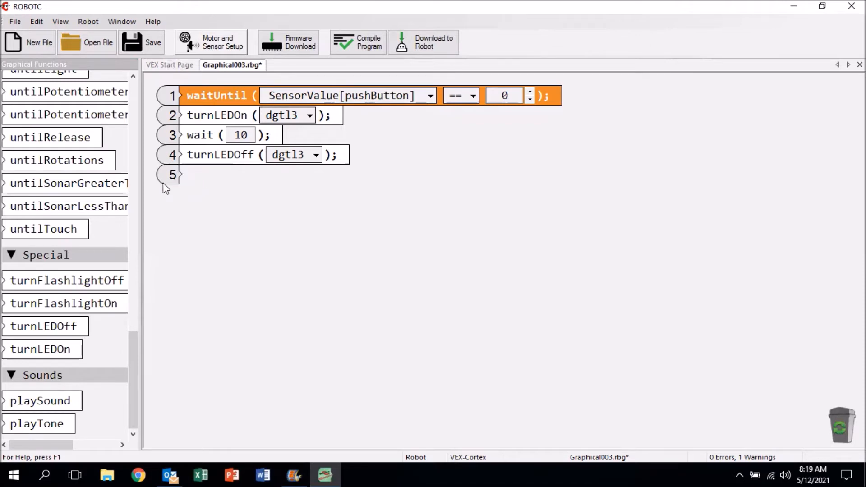
pyautogui.moveTo(185, 219)
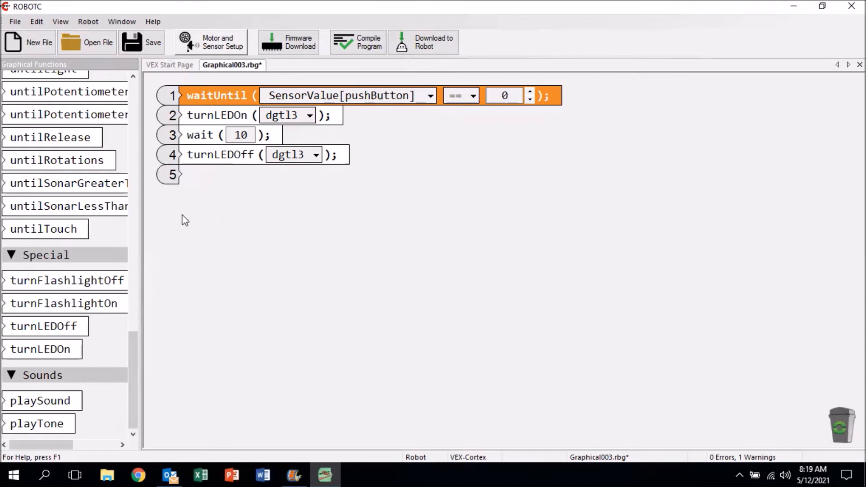
pyautogui.moveTo(249, 242)
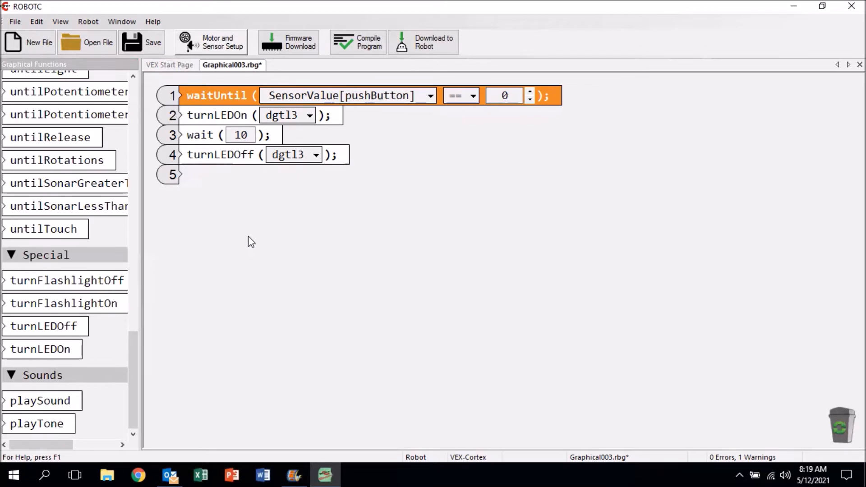
pyautogui.moveTo(306, 305)
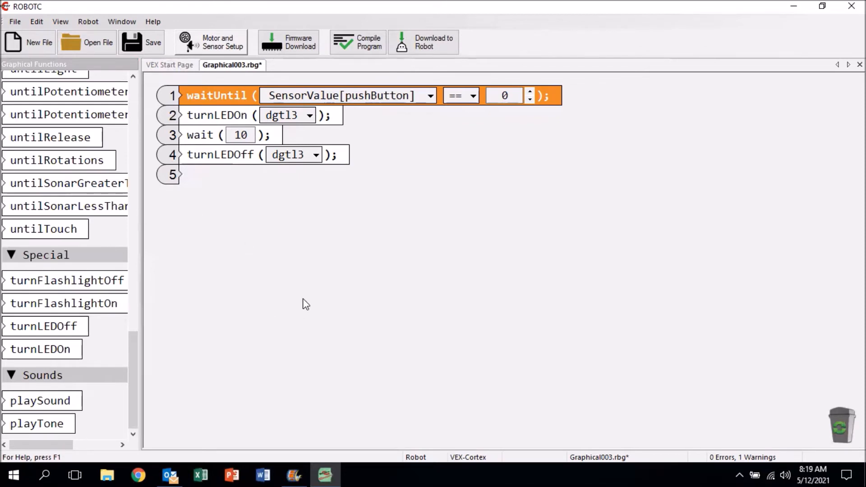
pyautogui.moveTo(297, 336)
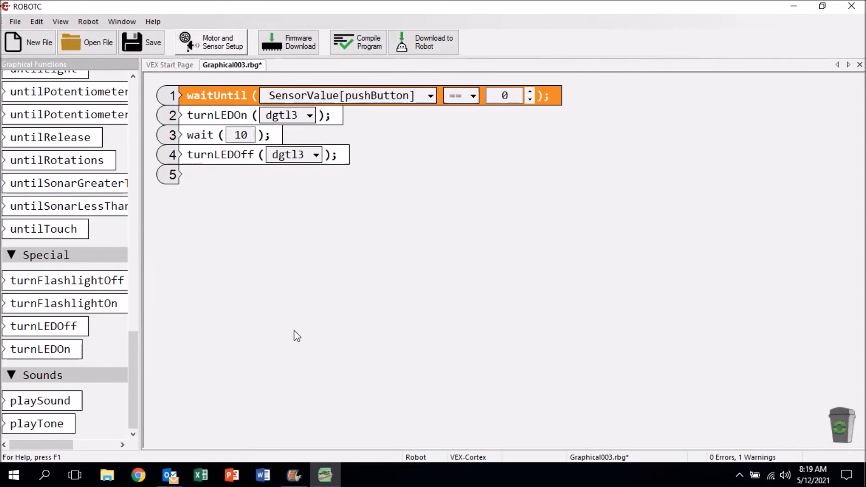
pyautogui.moveTo(248, 131)
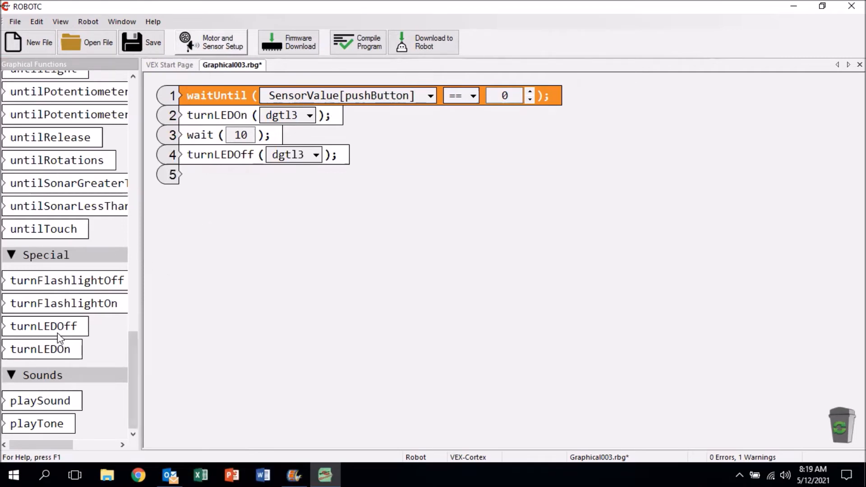
pyautogui.moveTo(334, 314)
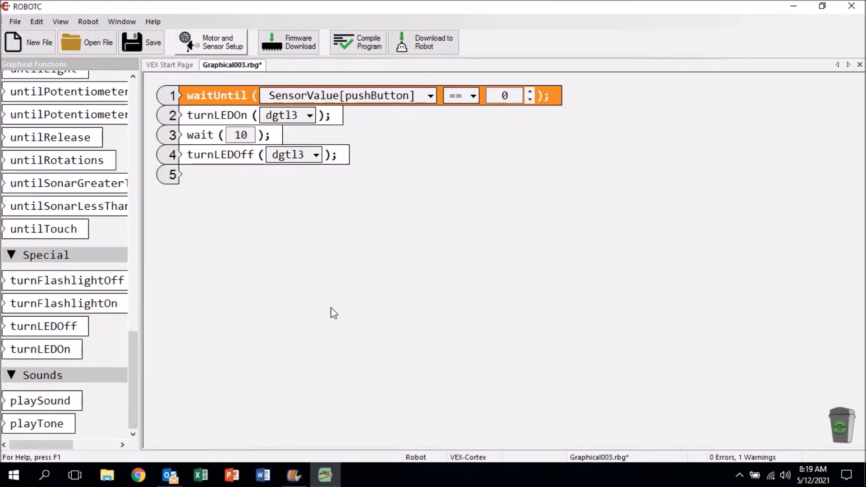
pyautogui.moveTo(242, 127)
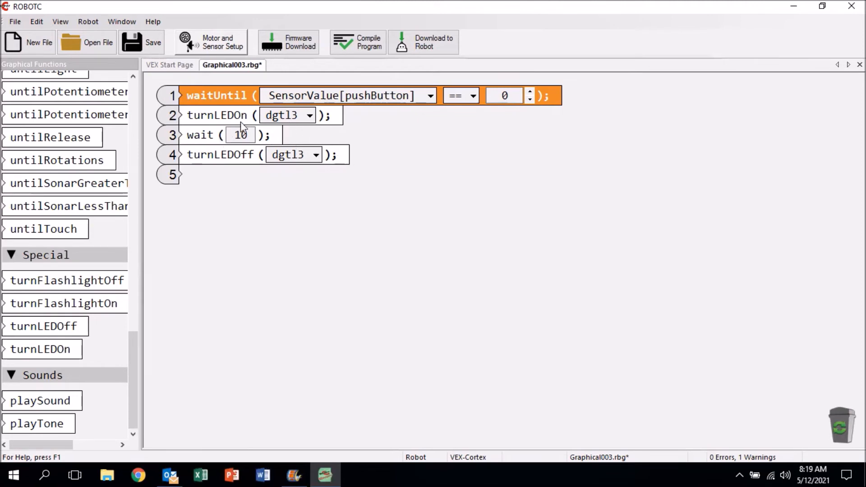
pyautogui.moveTo(198, 175)
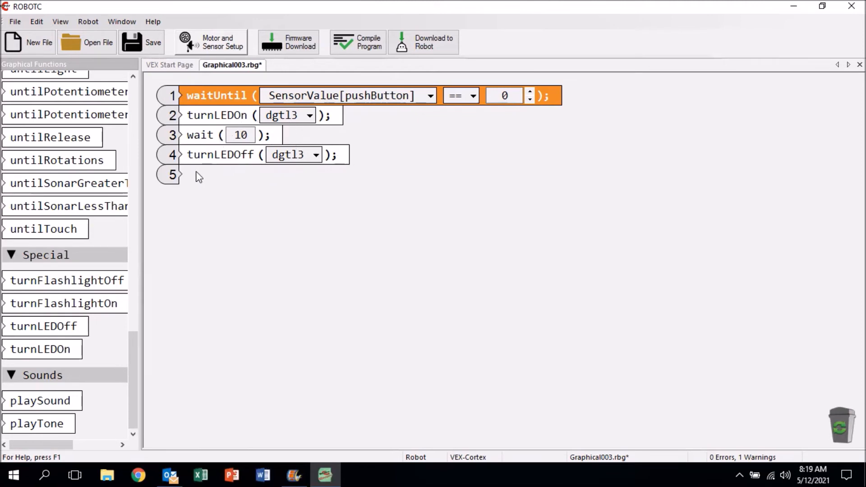
pyautogui.moveTo(509, 305)
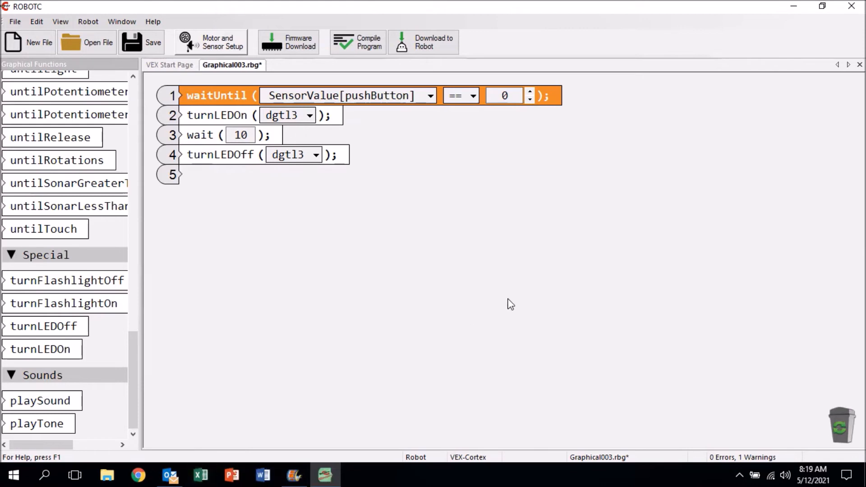
pyautogui.moveTo(205, 182)
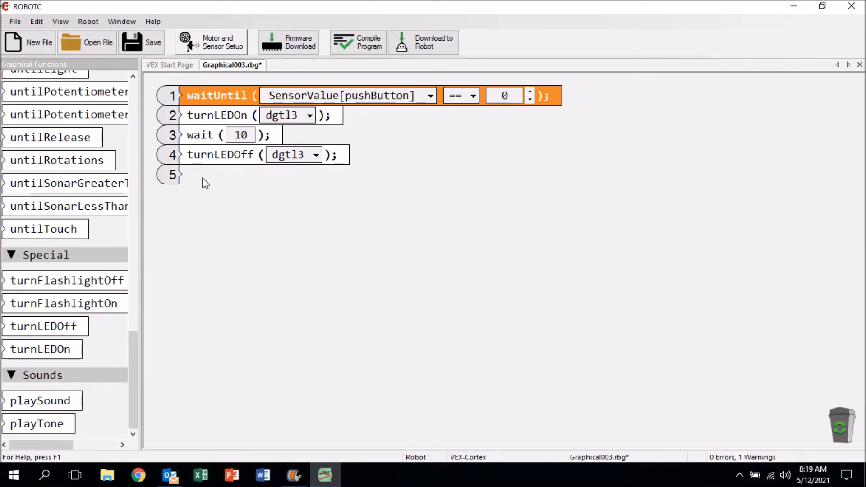
pyautogui.moveTo(253, 223)
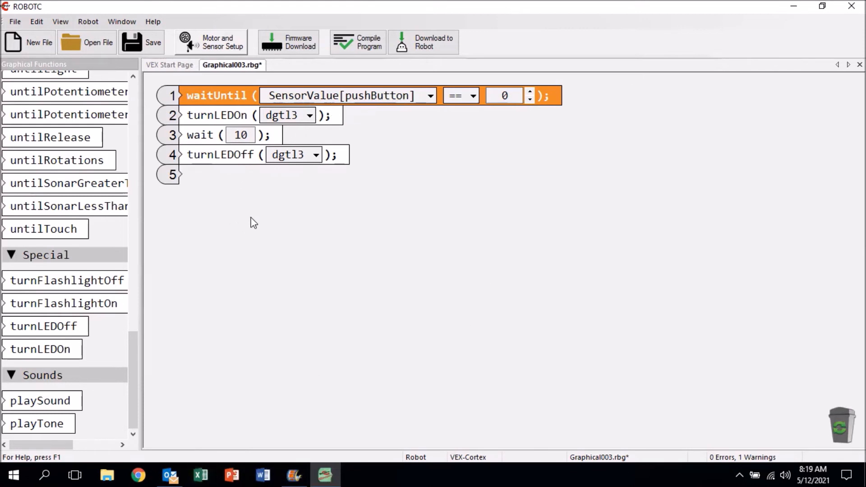